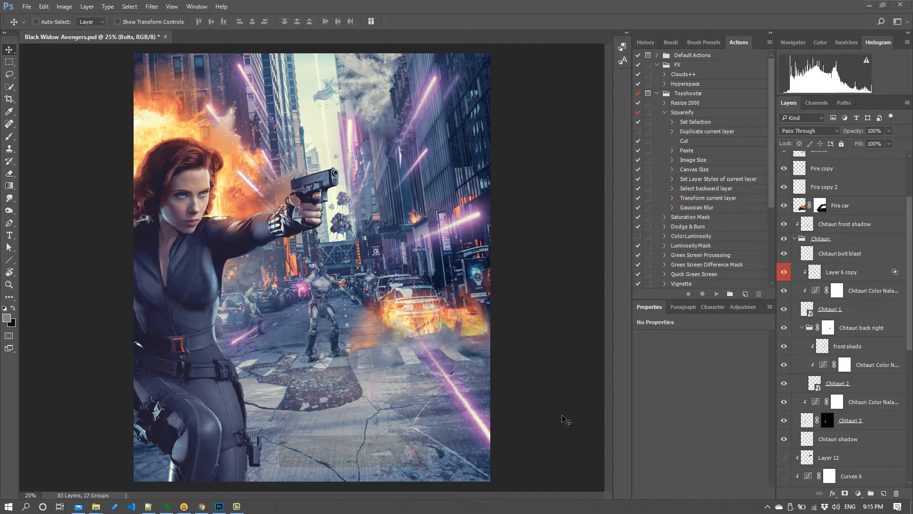
{"action": "mouse_move", "coordinate": [505, 404]}
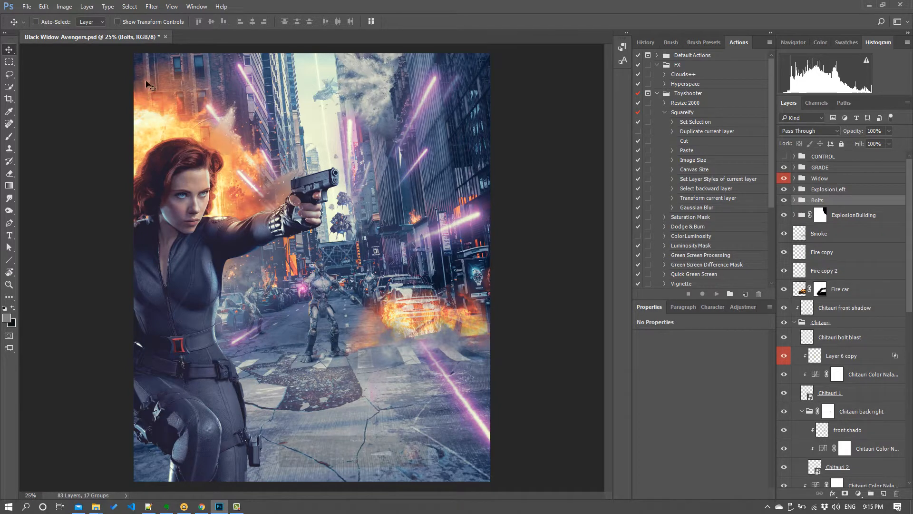
{"action": "mouse_move", "coordinate": [372, 232]}
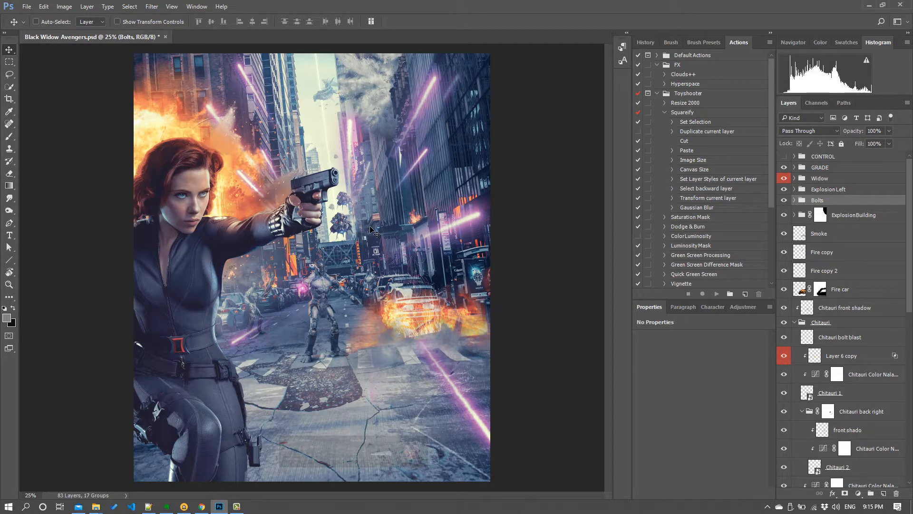
{"action": "mouse_move", "coordinate": [326, 187]}
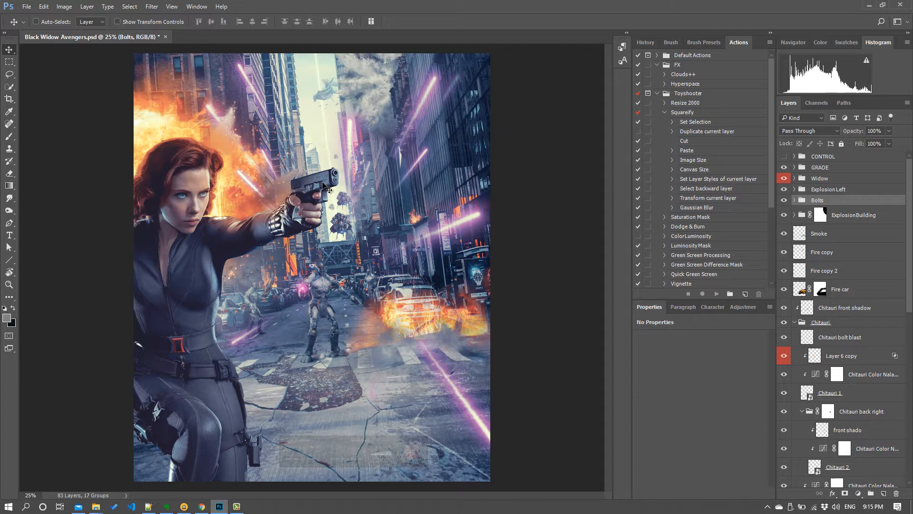
{"action": "mouse_move", "coordinate": [242, 135]}
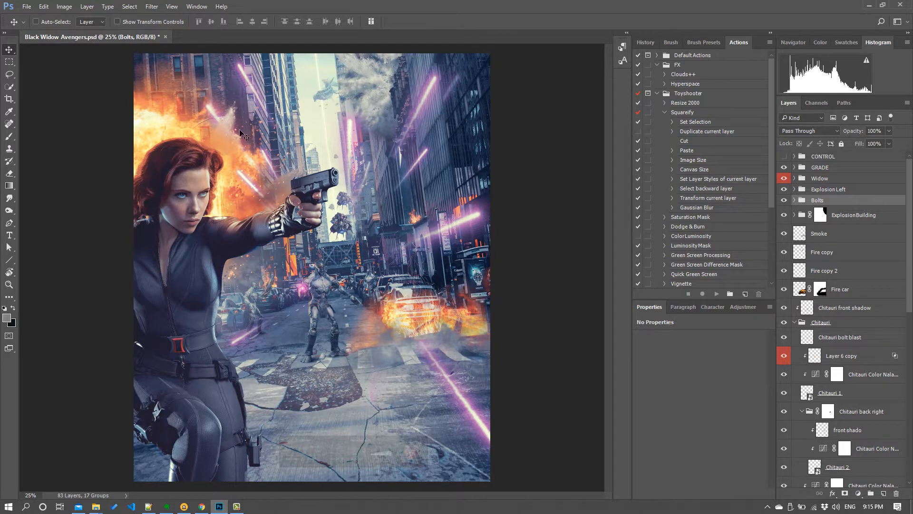
{"action": "mouse_move", "coordinate": [56, 163]}
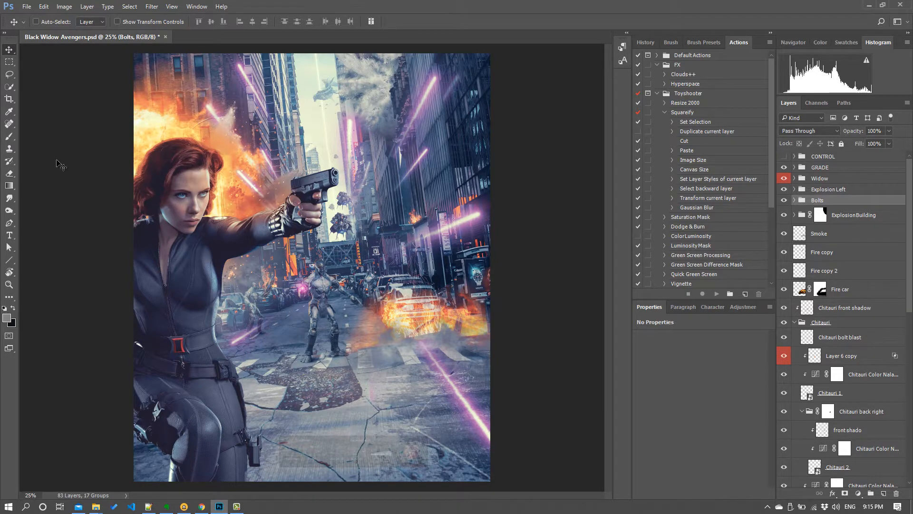
{"action": "mouse_move", "coordinate": [543, 185]}
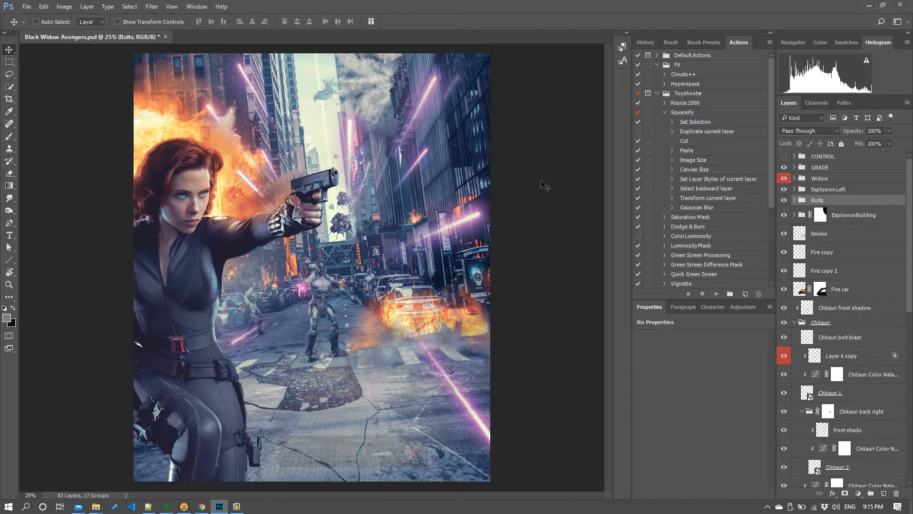
{"action": "mouse_move", "coordinate": [562, 215]}
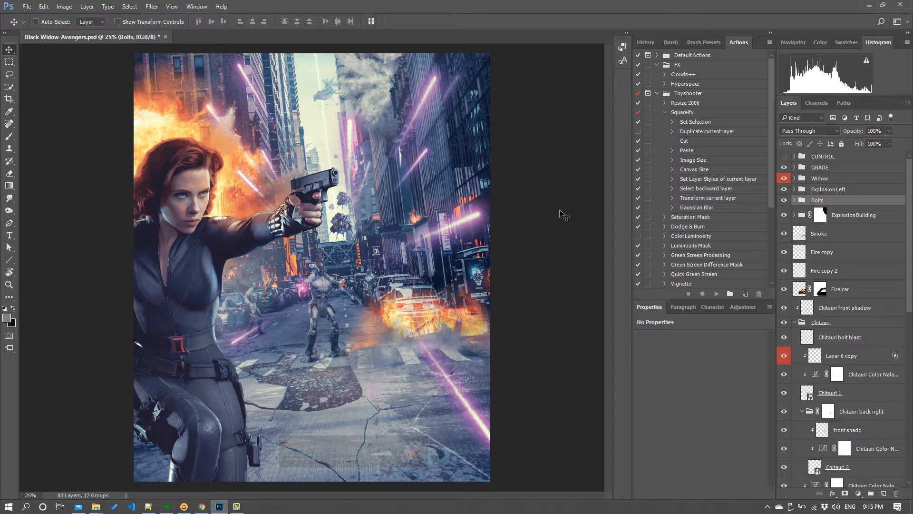
{"action": "mouse_move", "coordinate": [904, 212]}
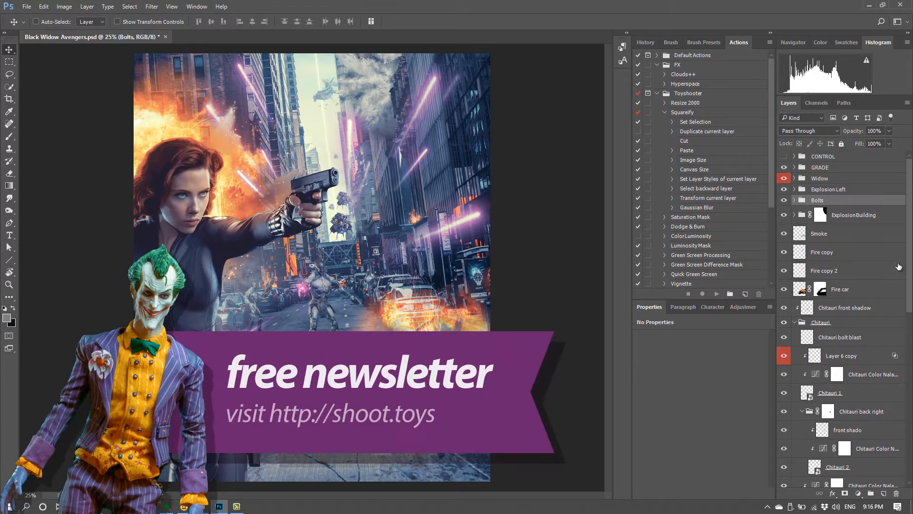
Stamp the visible layers from the GRADE group into Layer 16 and duplicate it to a new document.
{"action": "scroll", "scroll_direction": "down", "scroll_amount": 3}
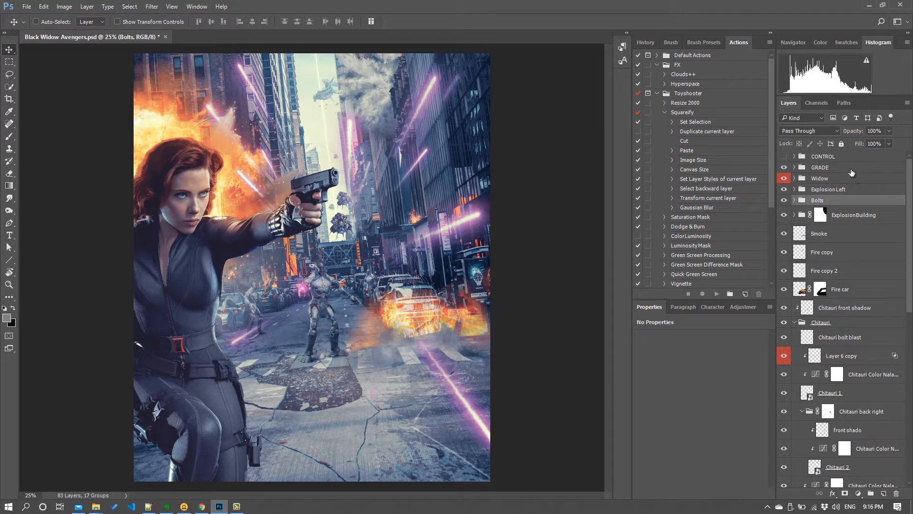
{"action": "left_click", "coordinate": [820, 167]}
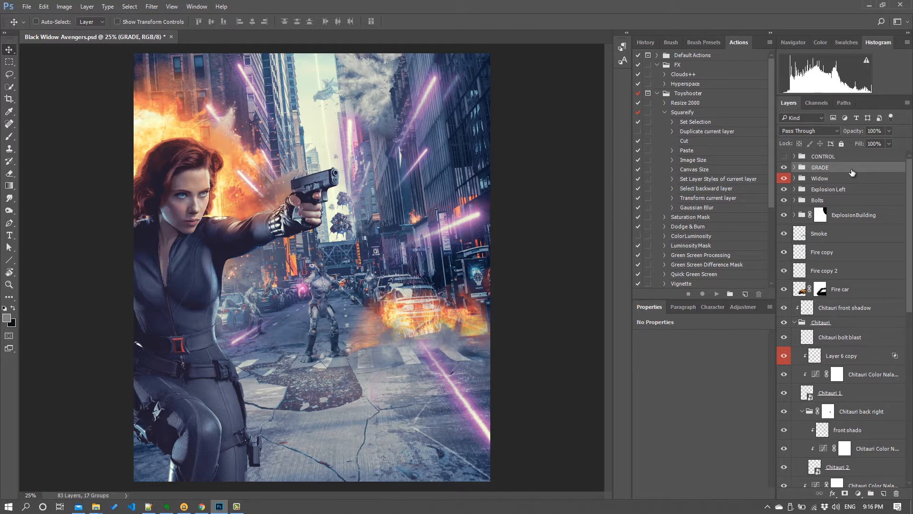
{"action": "mouse_move", "coordinate": [832, 164]}
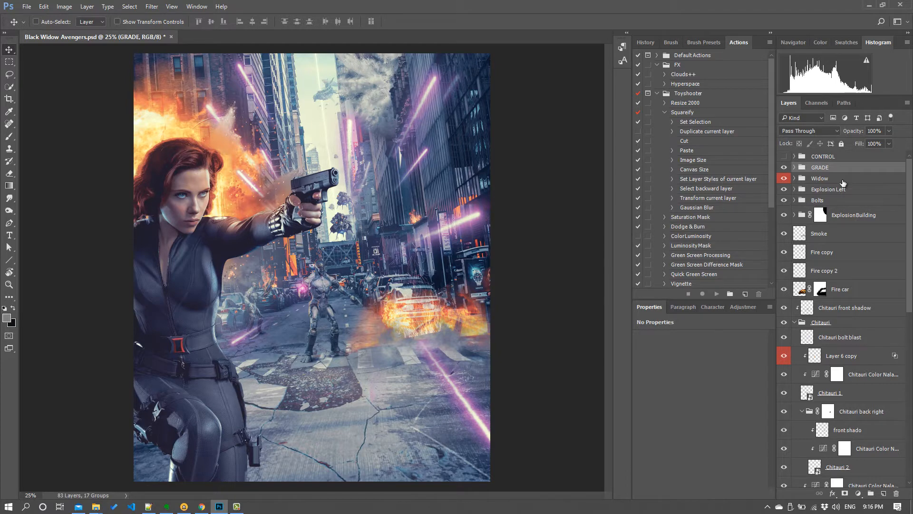
{"action": "left_click", "coordinate": [35, 22]}
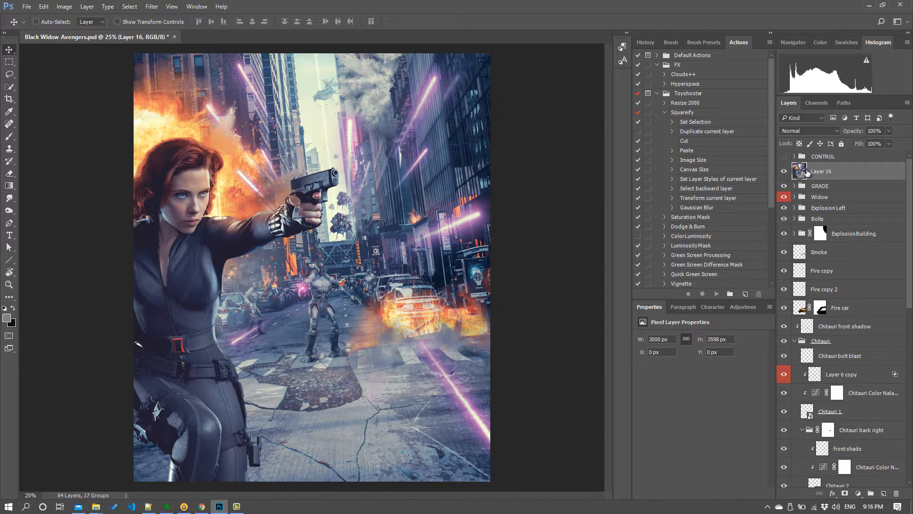
{"action": "mouse_move", "coordinate": [815, 171]}
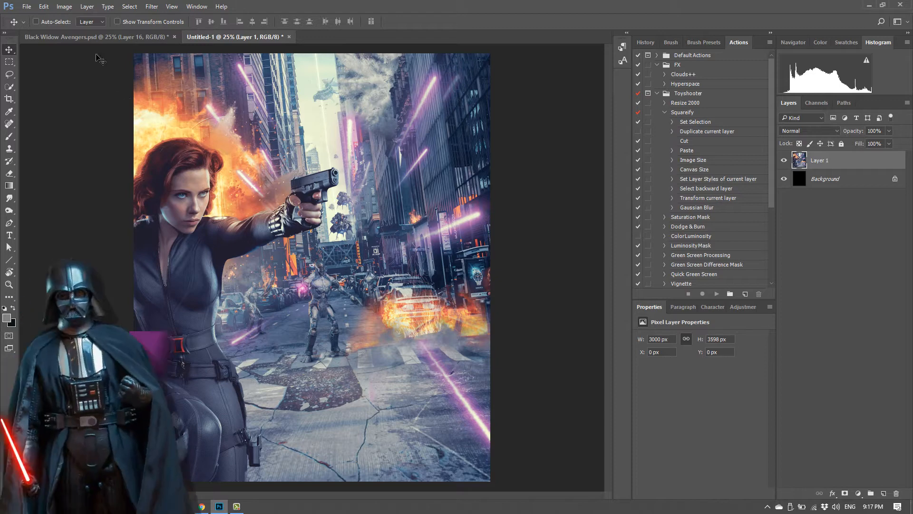
Resize the merged image to 1200 × 1439 pixels with Image Size.
{"action": "left_click", "coordinate": [65, 7]}
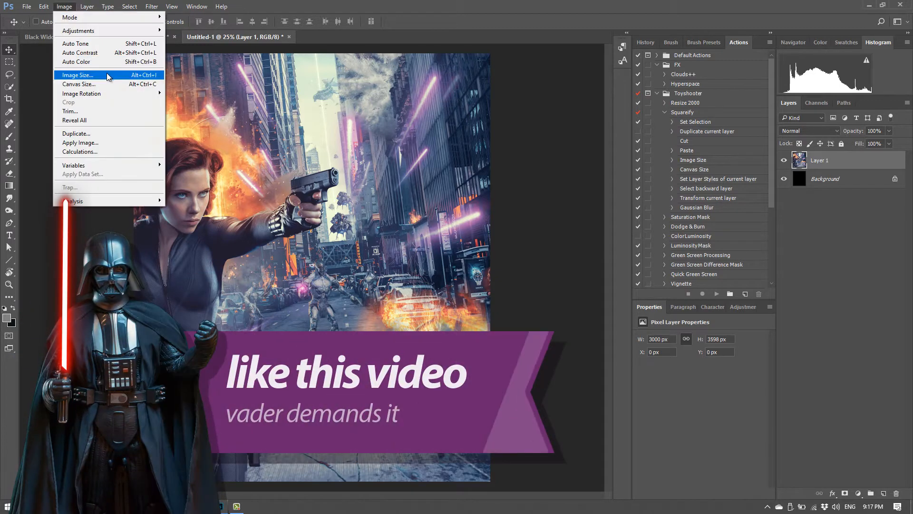
{"action": "left_click", "coordinate": [78, 75]}
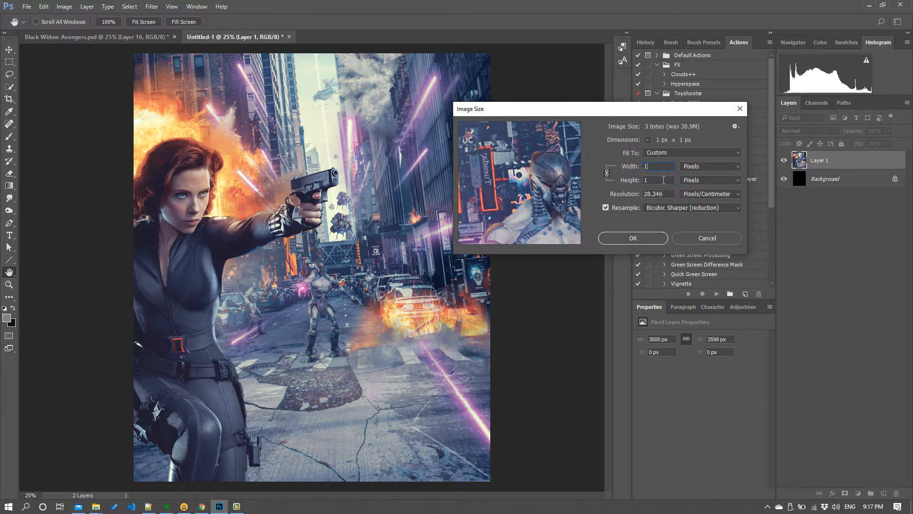
{"action": "type", "text": "1200"}
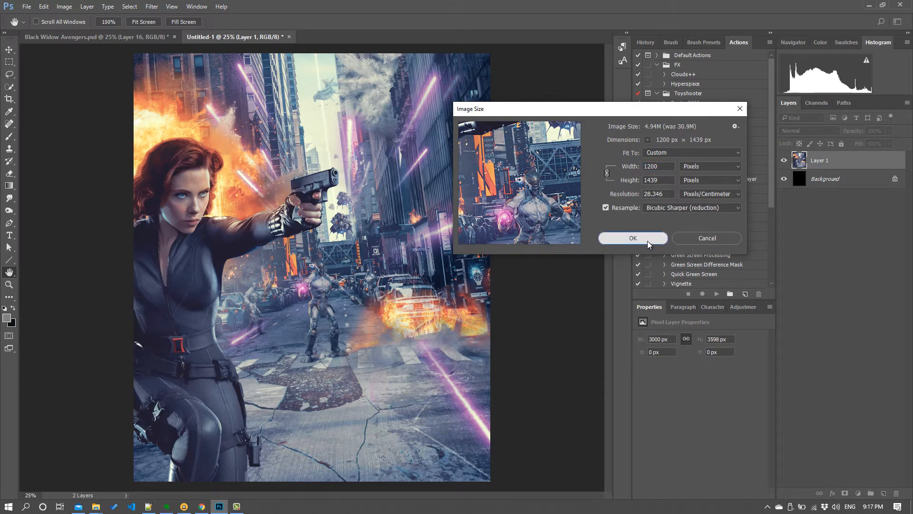
{"action": "left_click", "coordinate": [633, 238]}
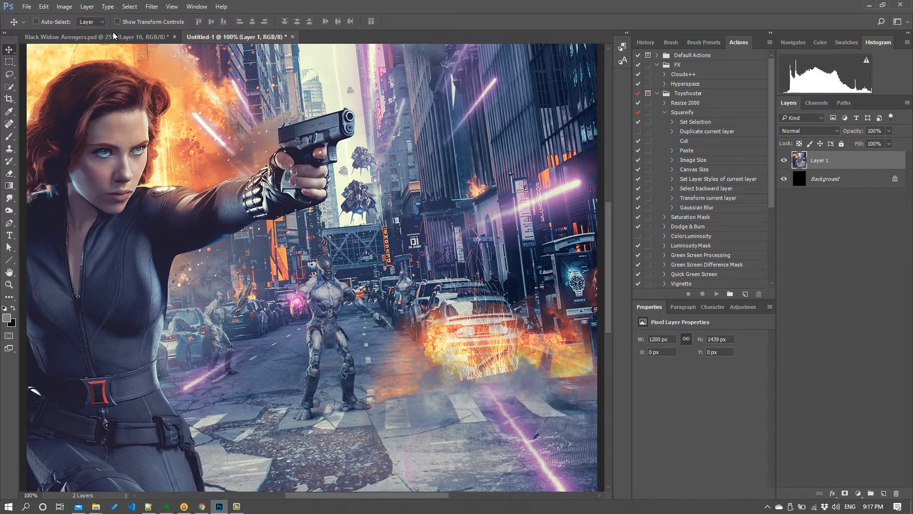
{"action": "mouse_move", "coordinate": [380, 190]}
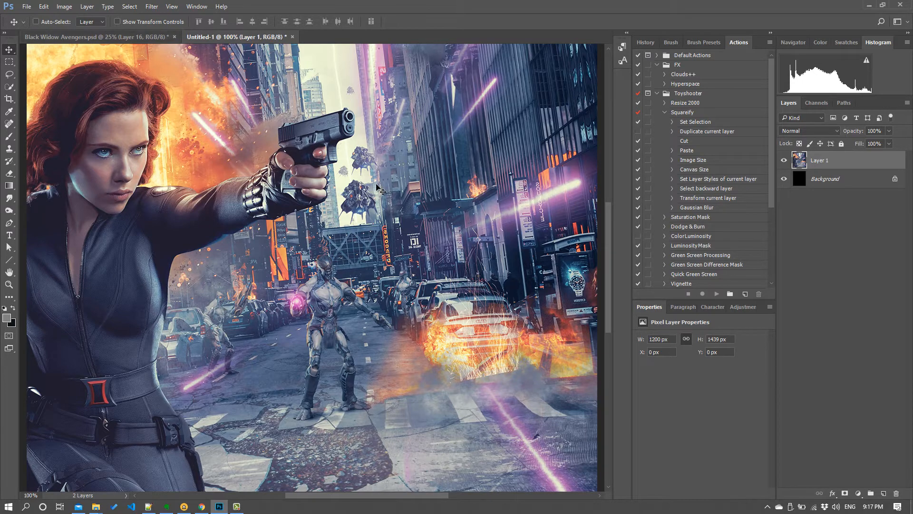
{"action": "mouse_move", "coordinate": [609, 224]}
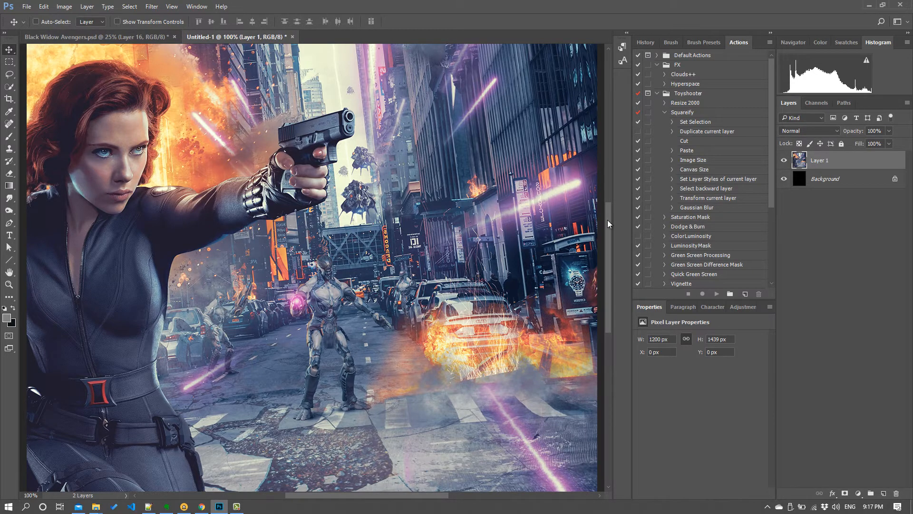
{"action": "left_click", "coordinate": [36, 21]}
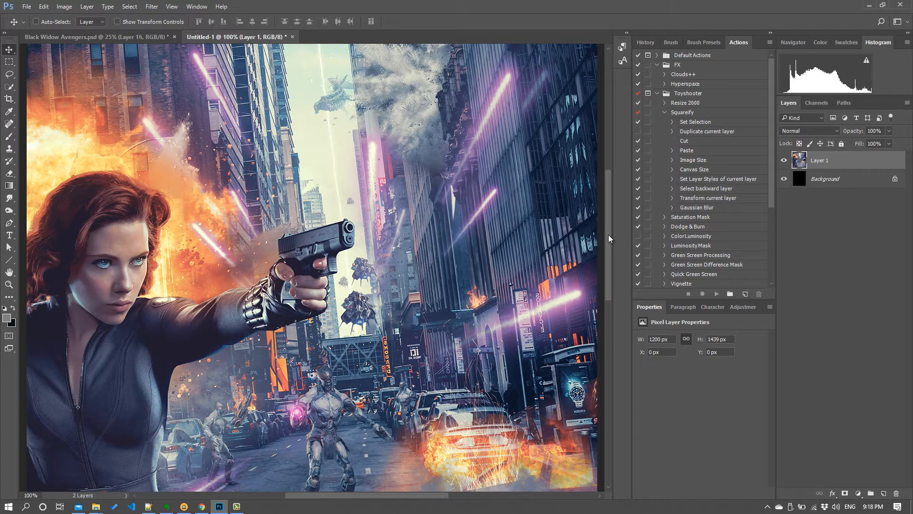
{"action": "scroll", "scroll_direction": "down", "scroll_amount": 3}
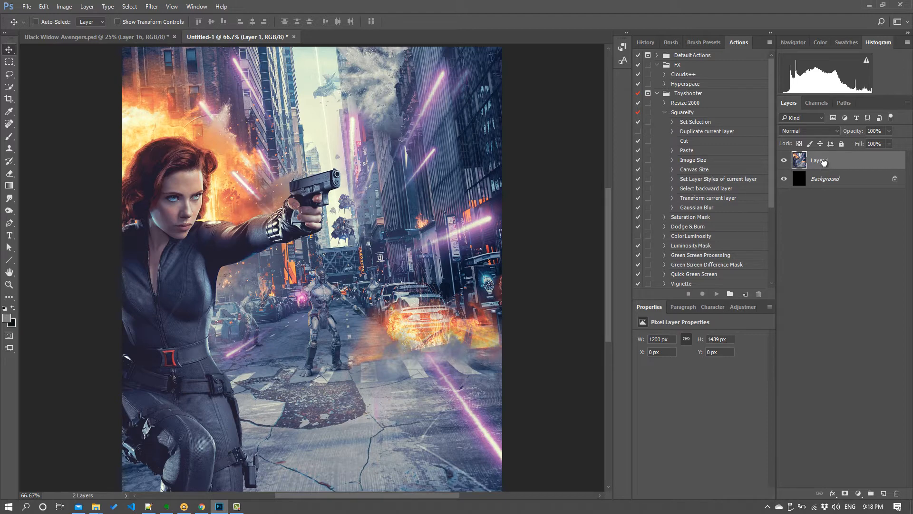
Duplicate the layer and apply Unsharp Mask at 97% amount, 0.8 px radius, threshold 9.
{"action": "key", "text": "Ctrl+J"}
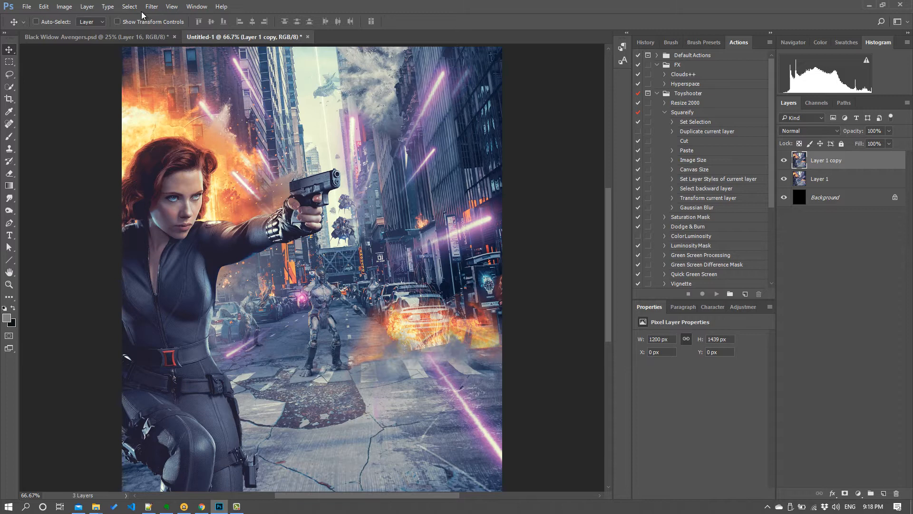
{"action": "left_click", "coordinate": [162, 6]}
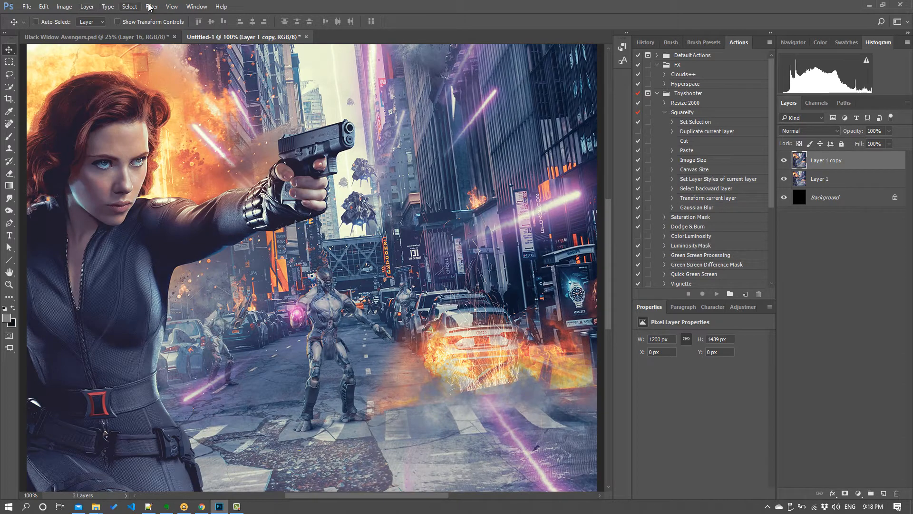
{"action": "left_click", "coordinate": [172, 7]}
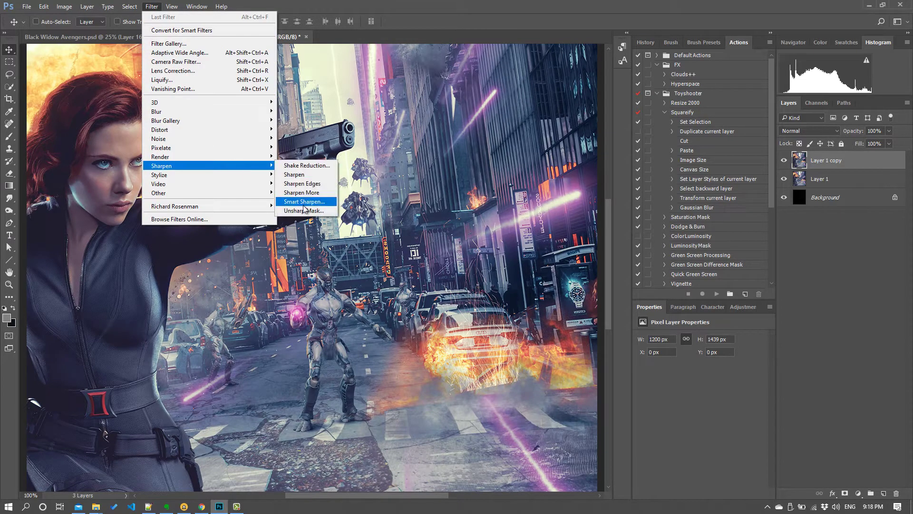
{"action": "left_click", "coordinate": [304, 210]}
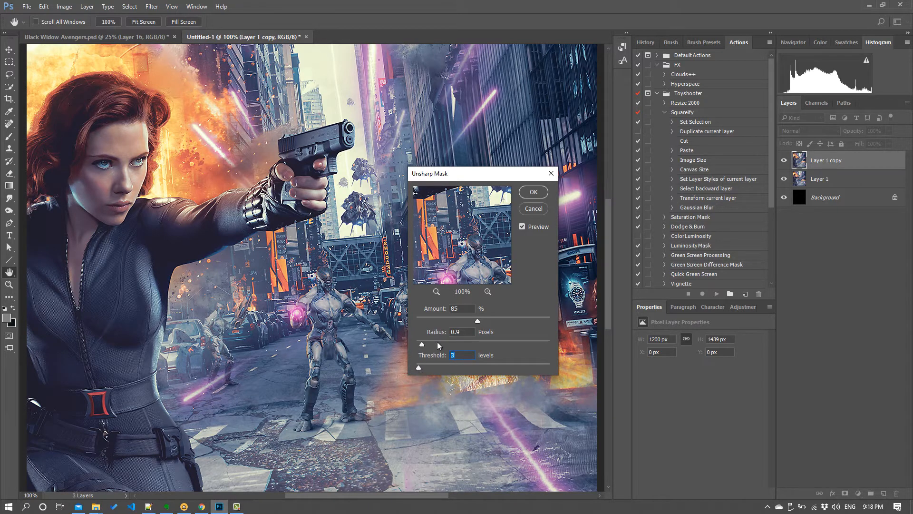
{"action": "left_click_drag", "start_coordinate": [477, 320], "coordinate": [492, 320]}
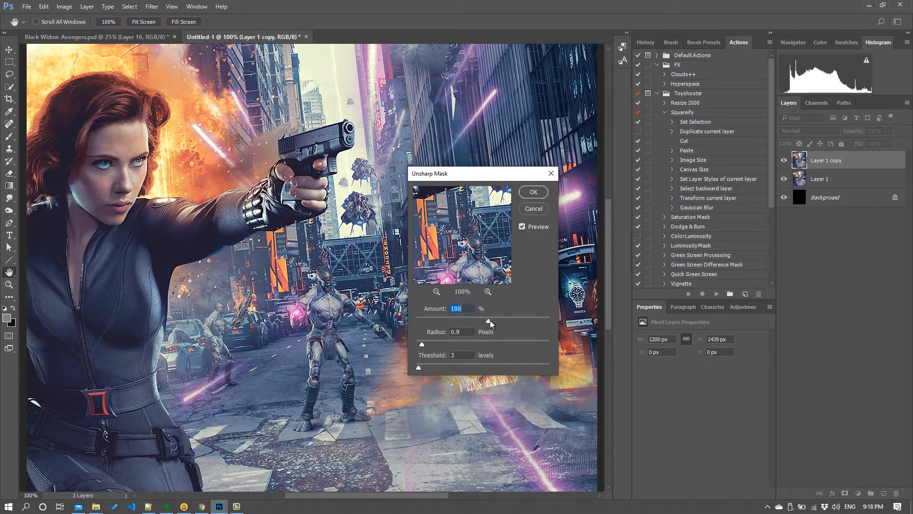
{"action": "left_click_drag", "start_coordinate": [488, 322], "coordinate": [465, 322]}
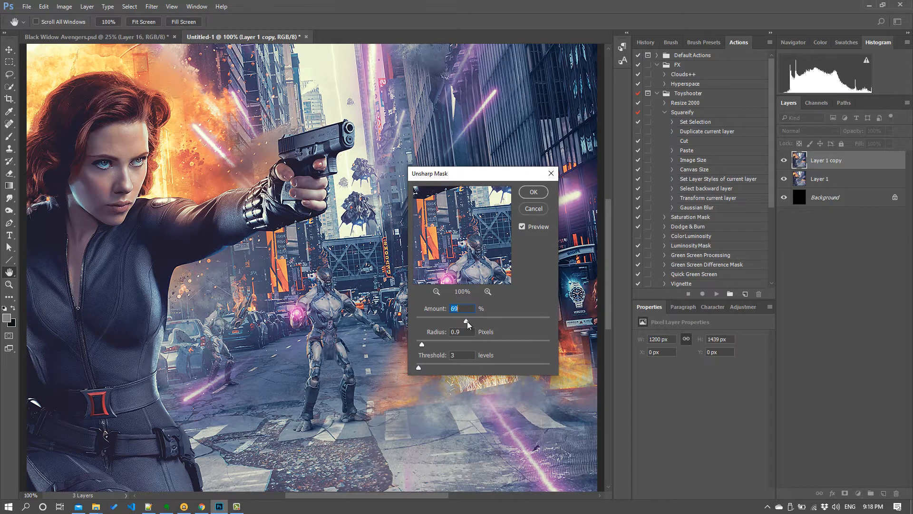
{"action": "left_click_drag", "start_coordinate": [465, 321], "coordinate": [491, 321]}
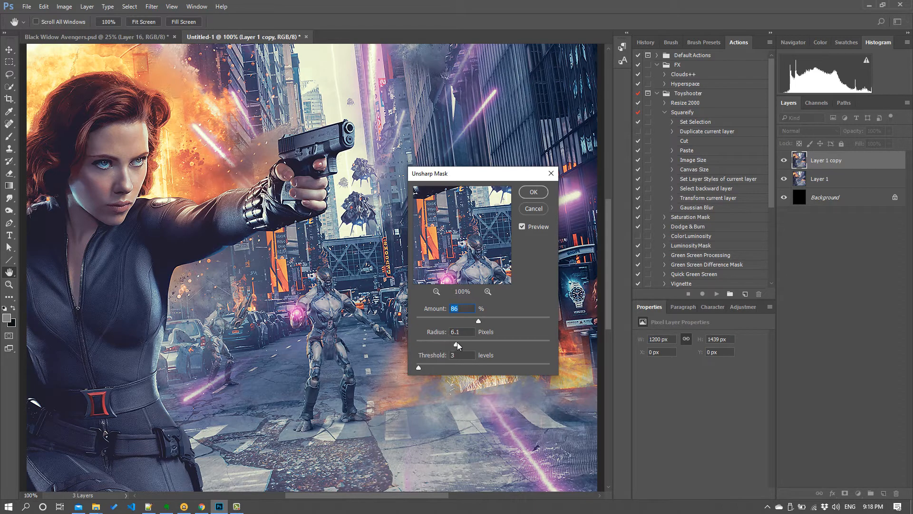
{"action": "left_click_drag", "start_coordinate": [458, 345], "coordinate": [488, 344]}
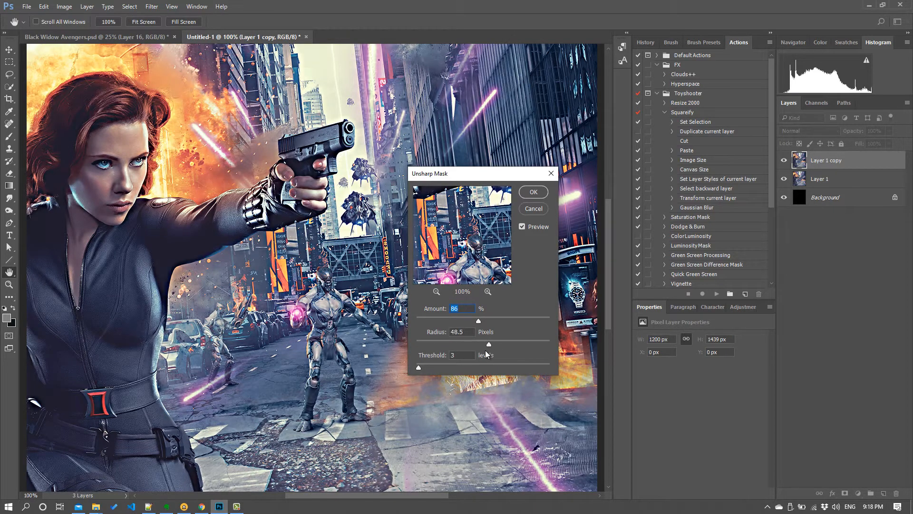
{"action": "left_click_drag", "start_coordinate": [478, 321], "coordinate": [424, 321]}
{"action": "type", "text": "9"}
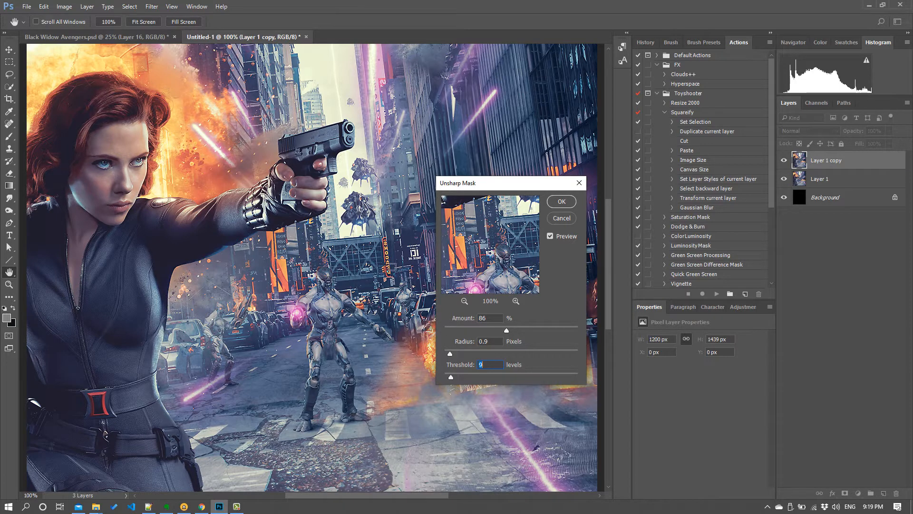
{"action": "mouse_move", "coordinate": [451, 354]}
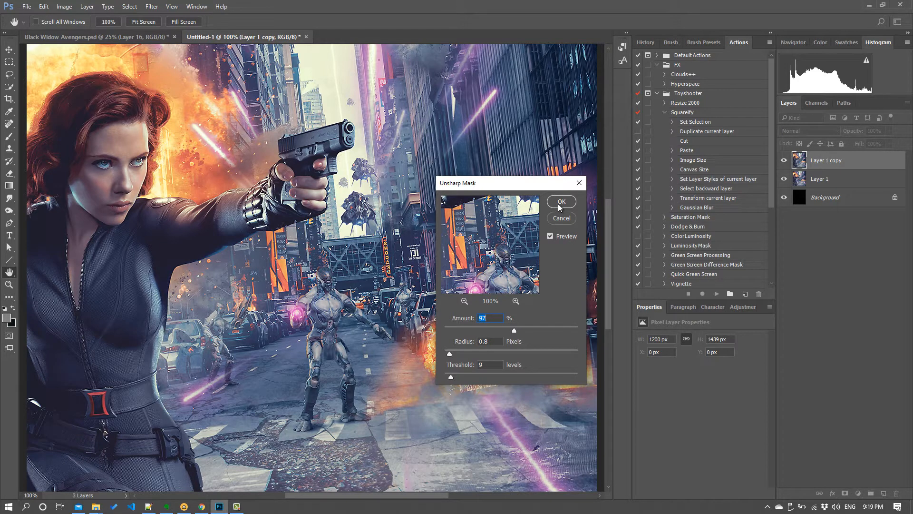
{"action": "left_click", "coordinate": [561, 202]}
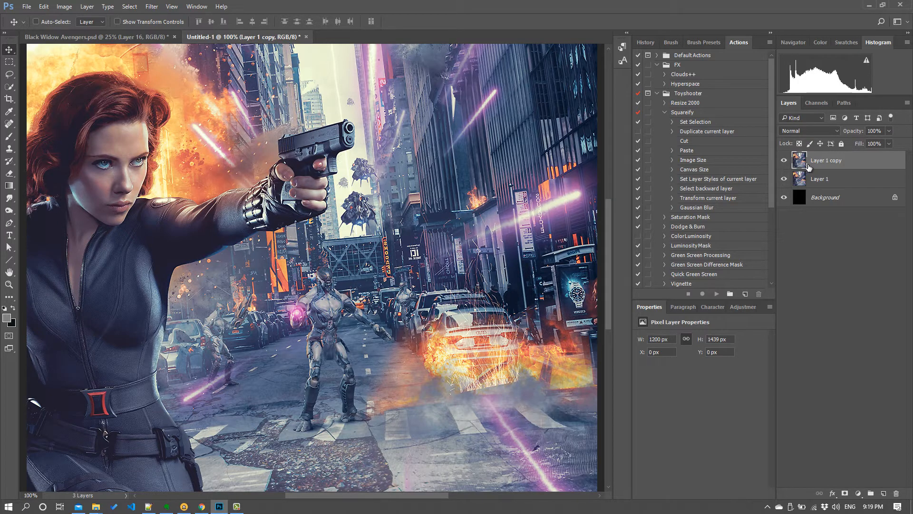
{"action": "mouse_move", "coordinate": [825, 167]}
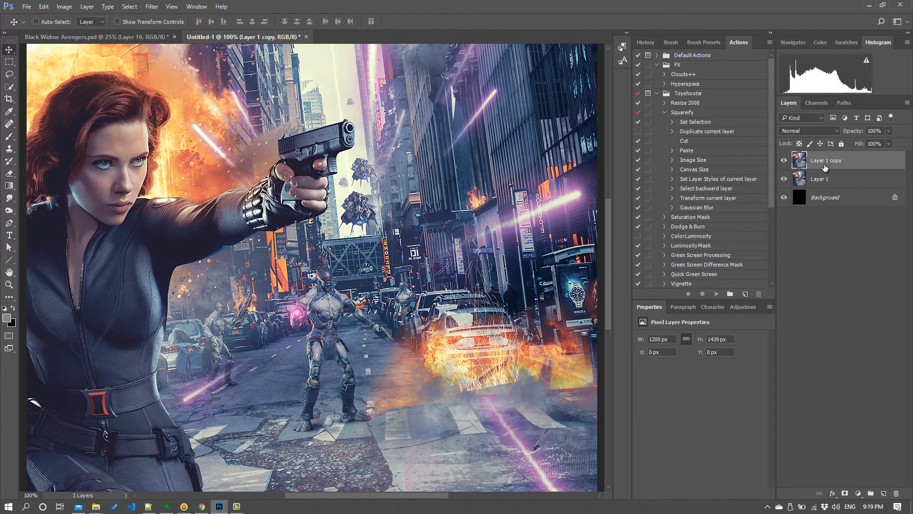
{"action": "mouse_move", "coordinate": [828, 172]}
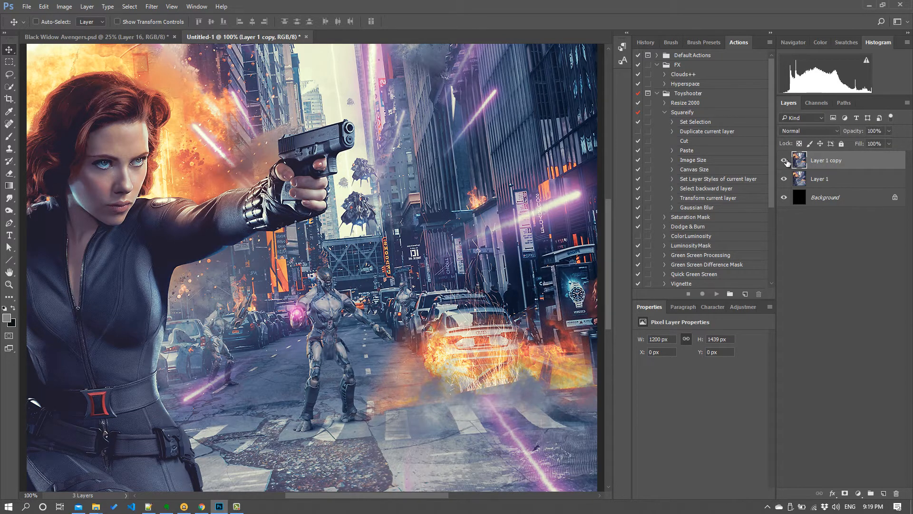
Split Layer 1 copy's Underlying Layer black Blend If slider to about 97.
{"action": "left_click", "coordinate": [784, 161]}
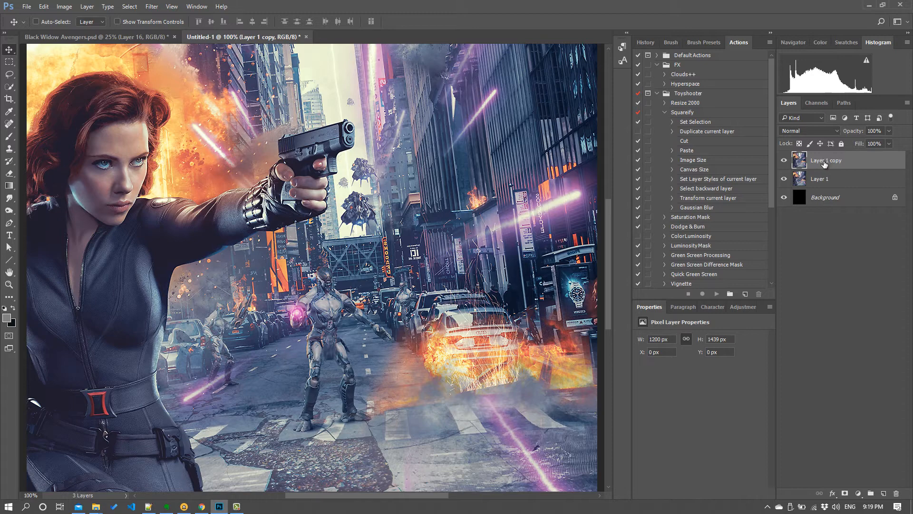
{"action": "right_click", "coordinate": [825, 160]}
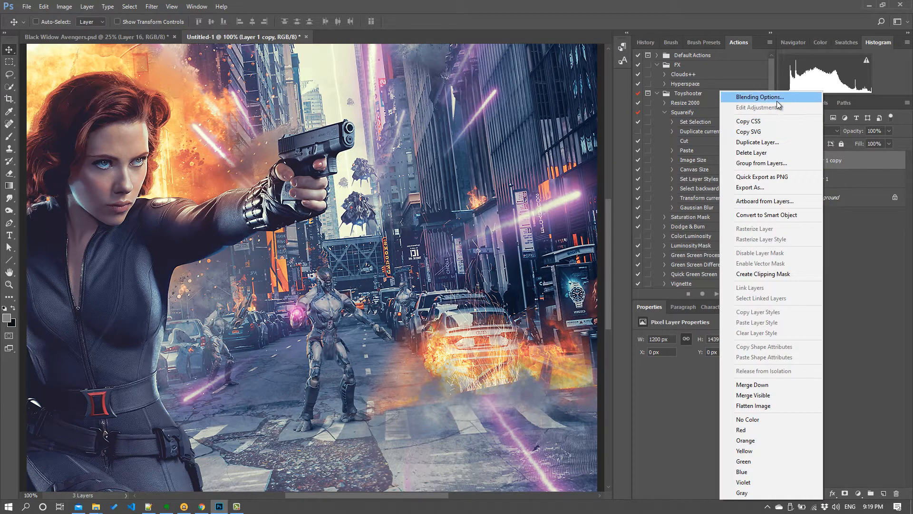
{"action": "left_click", "coordinate": [760, 97]}
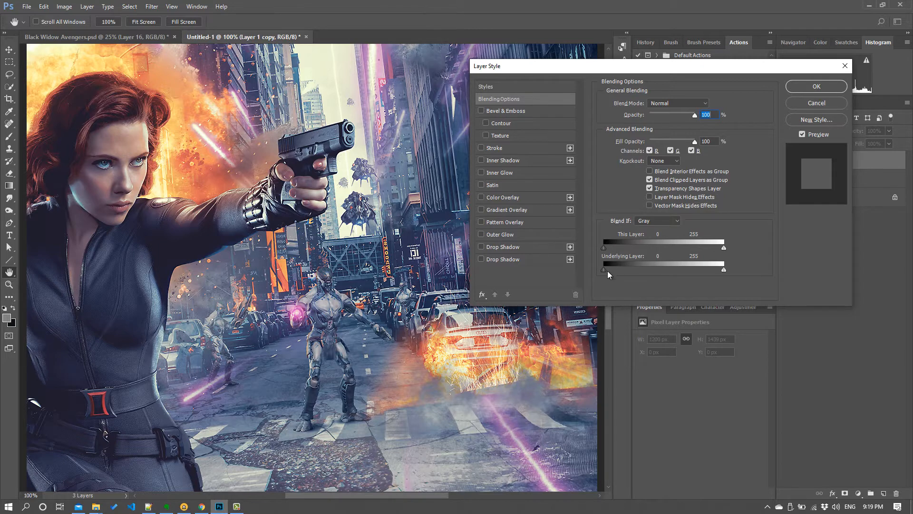
{"action": "left_click_drag", "start_coordinate": [603, 263], "coordinate": [614, 263]}
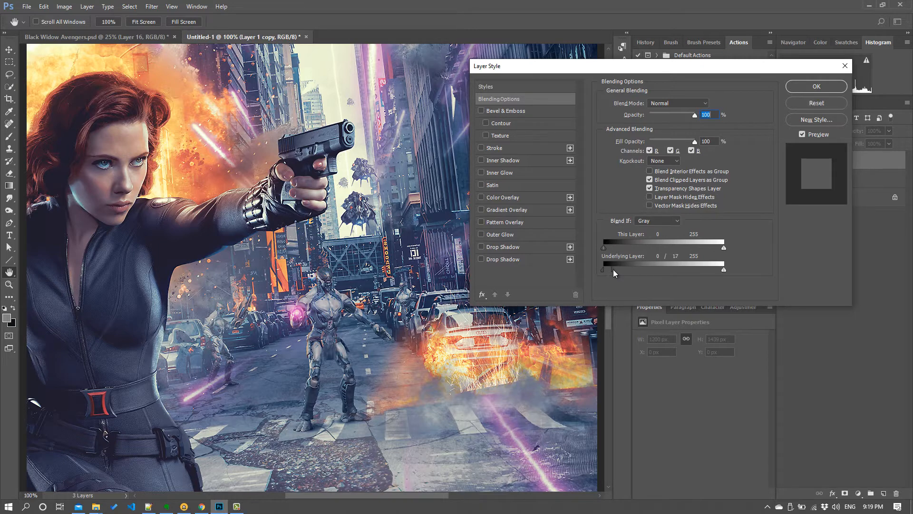
{"action": "left_click_drag", "start_coordinate": [604, 269], "coordinate": [661, 269]}
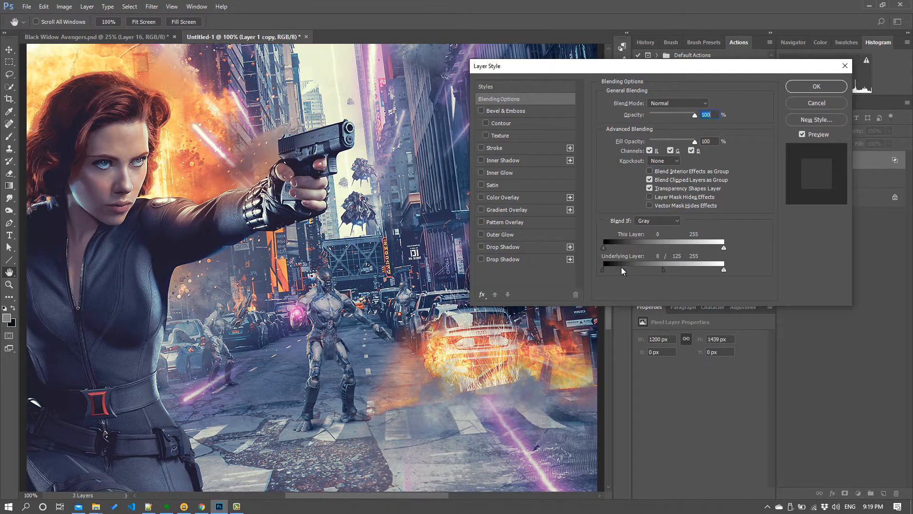
{"action": "mouse_move", "coordinate": [631, 265]}
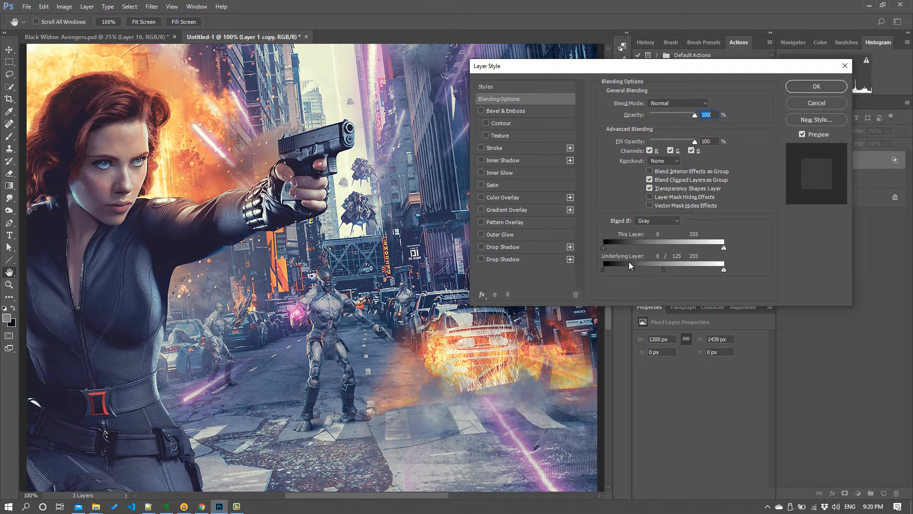
{"action": "mouse_move", "coordinate": [627, 273]}
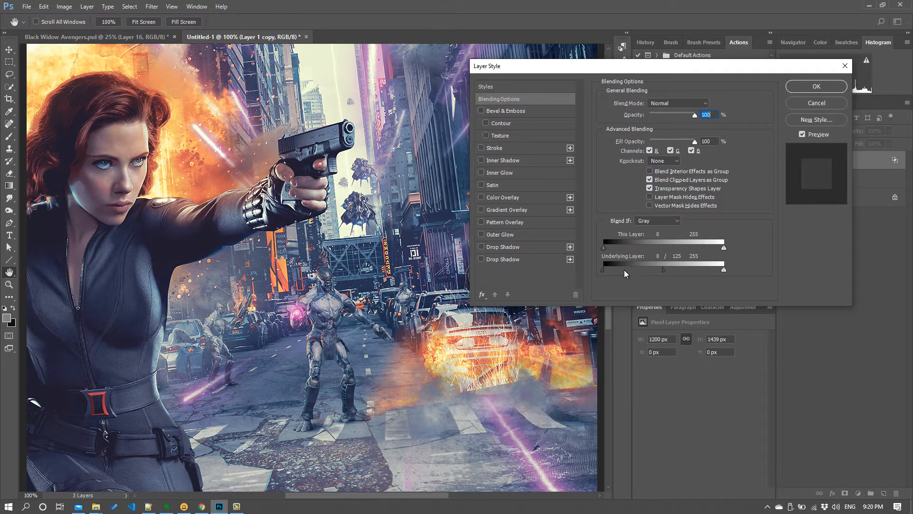
{"action": "left_click_drag", "start_coordinate": [662, 269], "coordinate": [604, 270]}
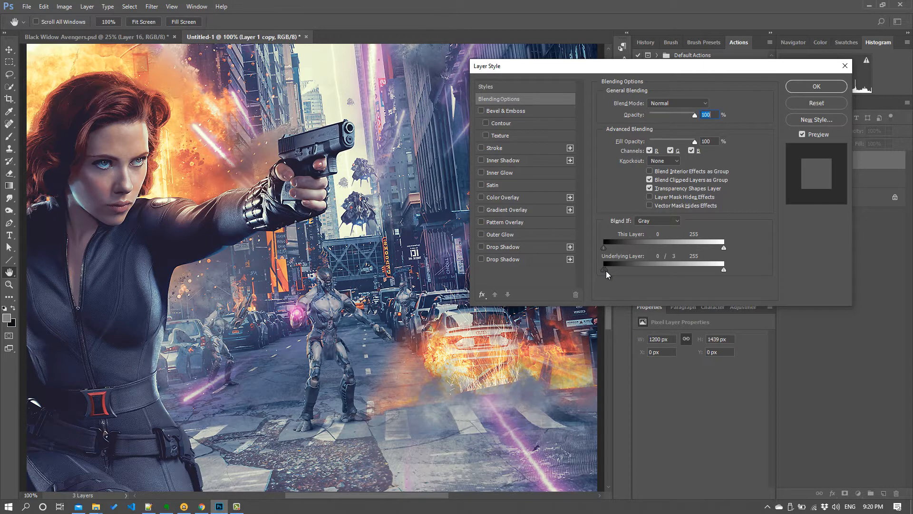
{"action": "left_click_drag", "start_coordinate": [603, 269], "coordinate": [650, 269]}
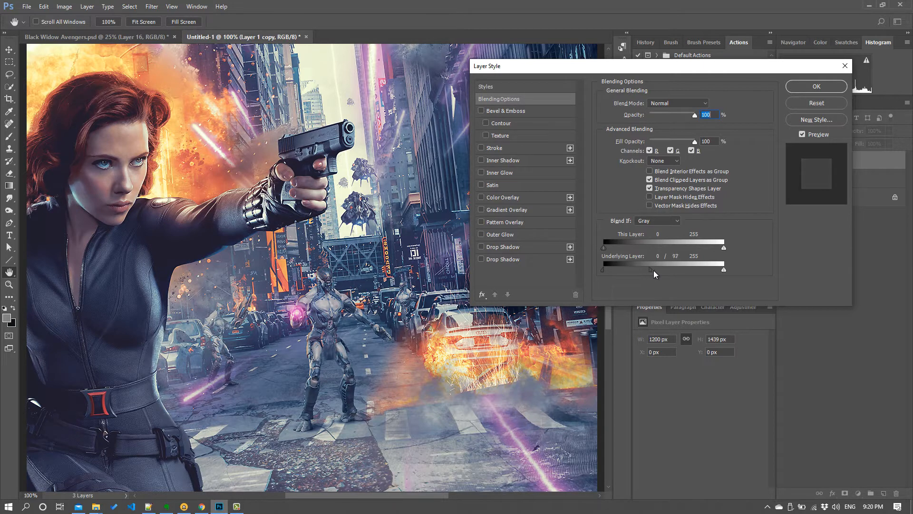
{"action": "left_click_drag", "start_coordinate": [645, 270], "coordinate": [662, 269]}
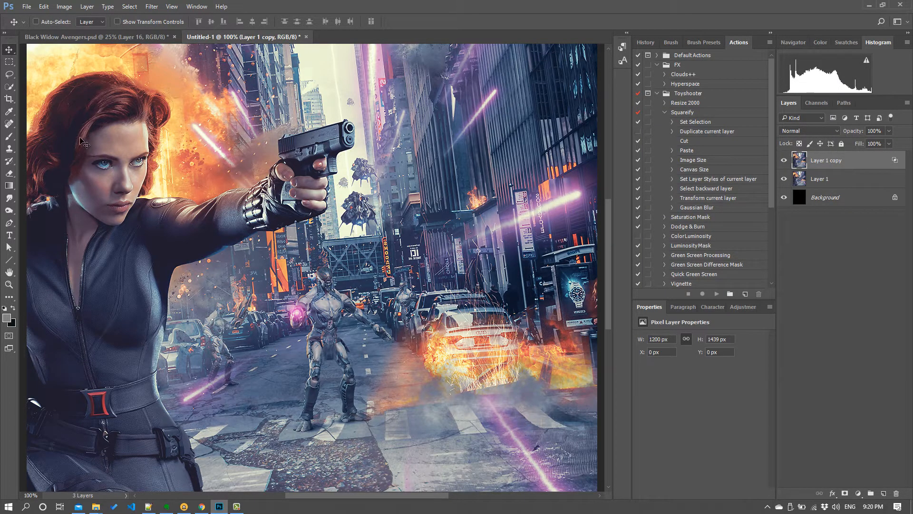
{"action": "mouse_move", "coordinate": [352, 290]}
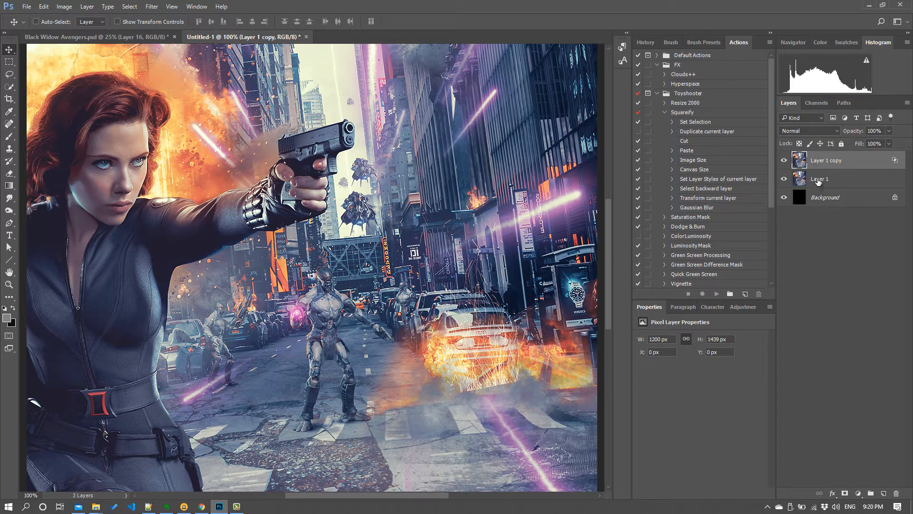
{"action": "mouse_move", "coordinate": [820, 181]}
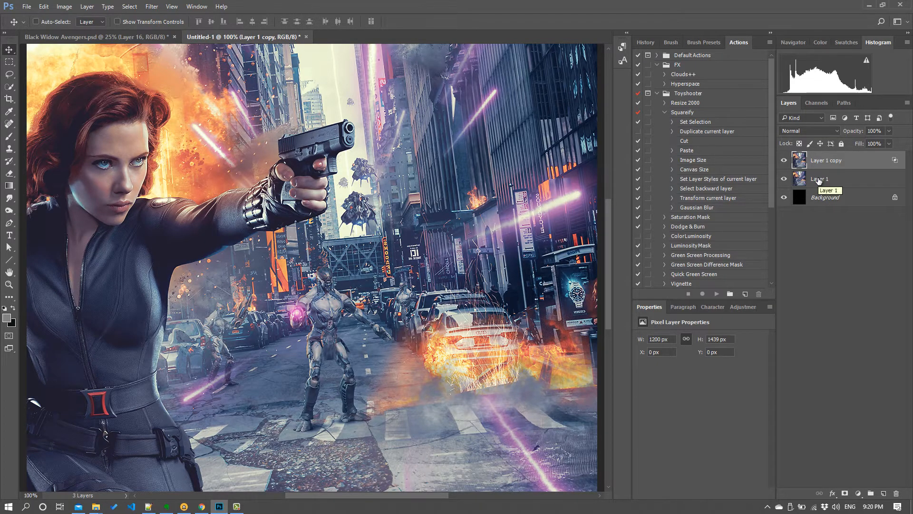
Merge Layer 1 copy with Layer 1 above the Background.
{"action": "left_click", "coordinate": [832, 185]}
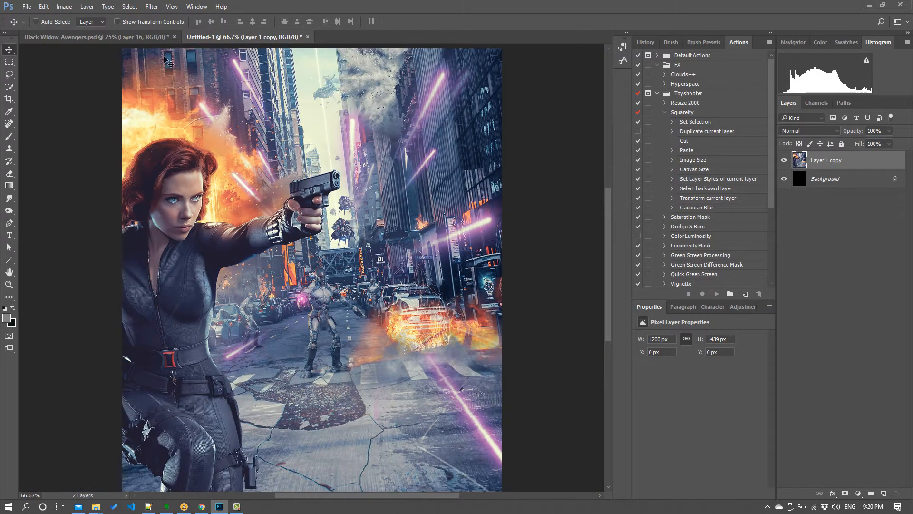
{"action": "left_click", "coordinate": [165, 6]}
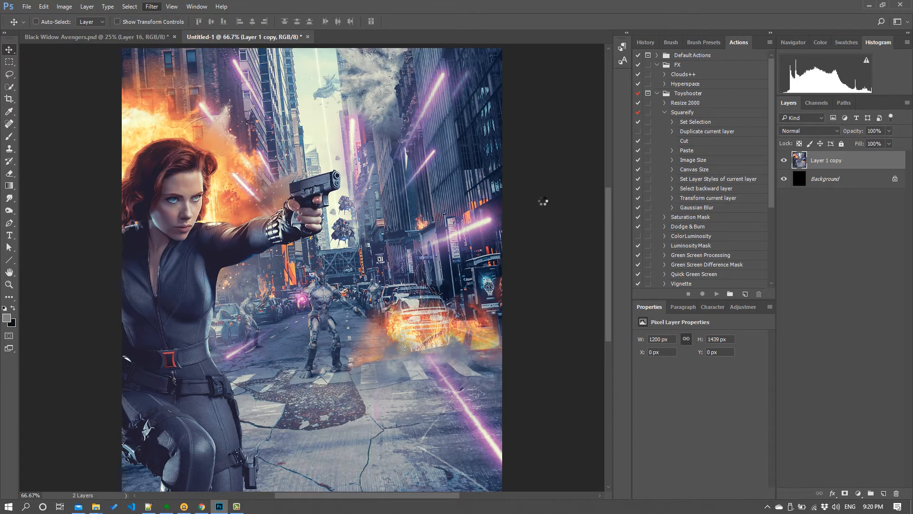
In the Camera Raw Filter's Effects panel, drag Post Crop Vignetting toward -18.
{"action": "left_click", "coordinate": [149, 7]}
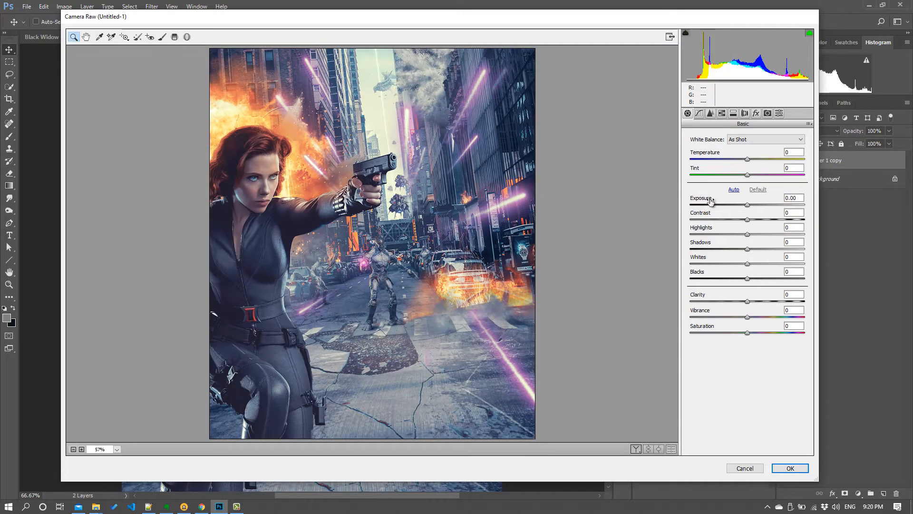
{"action": "mouse_move", "coordinate": [743, 115]}
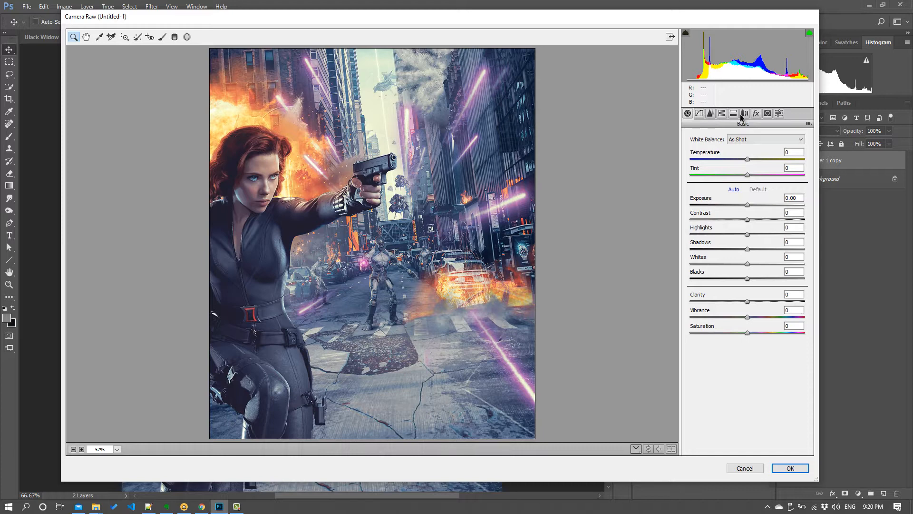
{"action": "left_click", "coordinate": [756, 112]}
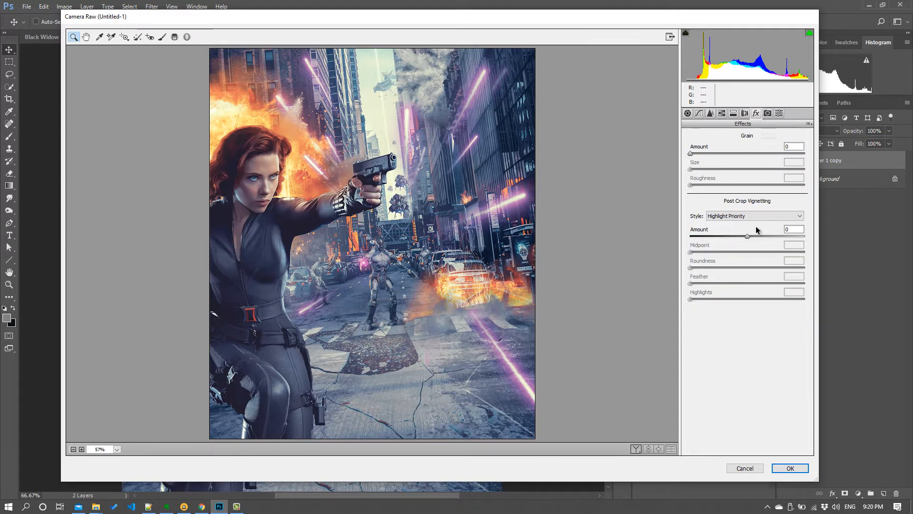
{"action": "left_click_drag", "start_coordinate": [748, 234], "coordinate": [745, 234]}
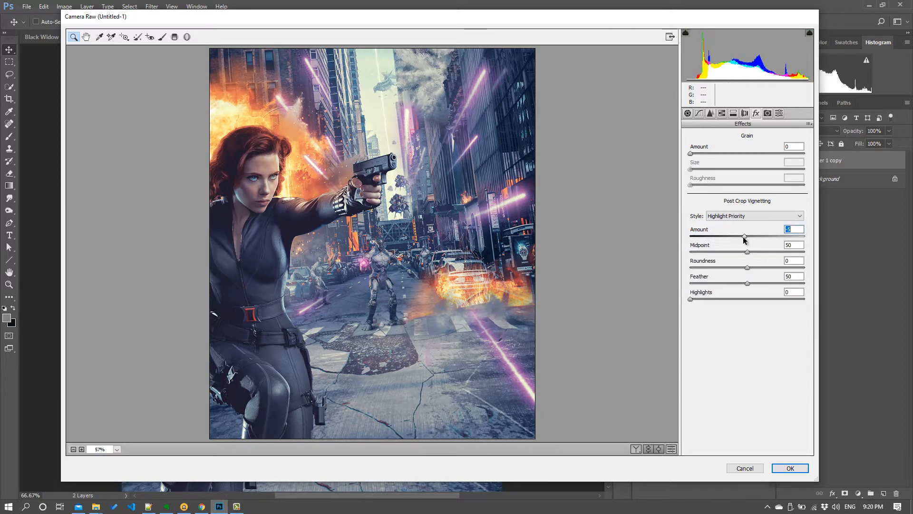
{"action": "left_click_drag", "start_coordinate": [745, 236], "coordinate": [737, 236]}
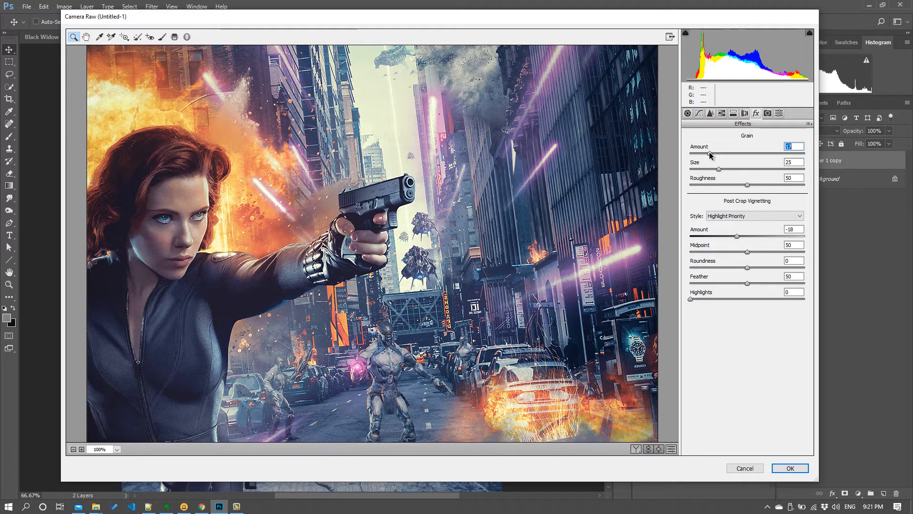
Set Camera Raw grain to amount 10, size 63 and roughness 77.
{"action": "left_click_drag", "start_coordinate": [709, 153], "coordinate": [718, 153]}
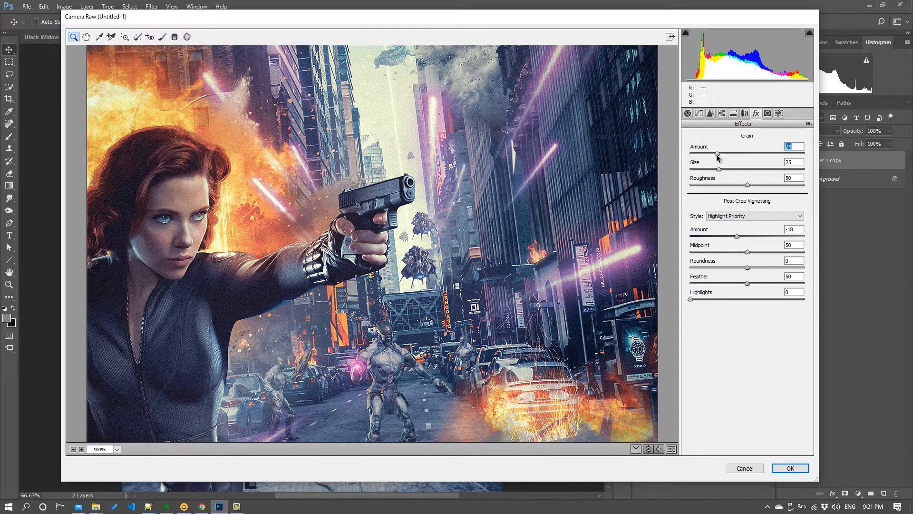
{"action": "mouse_move", "coordinate": [366, 163]}
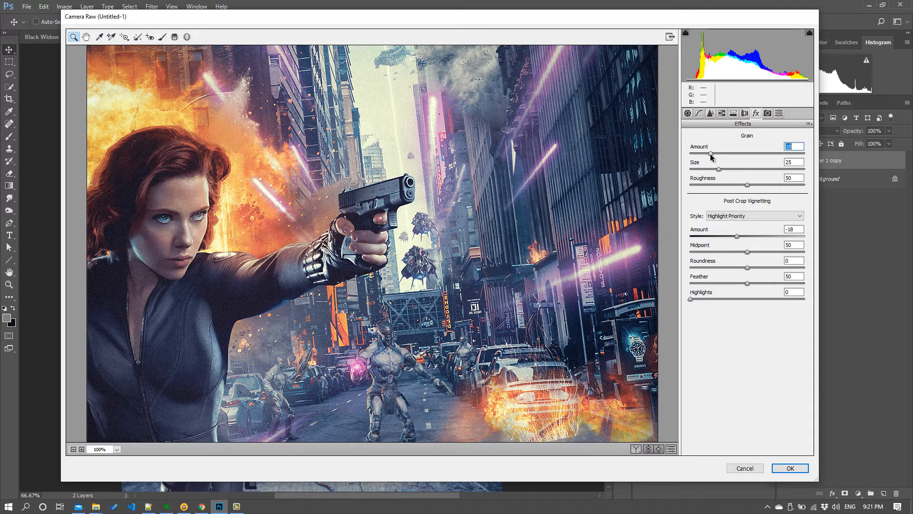
{"action": "left_click_drag", "start_coordinate": [710, 154], "coordinate": [789, 153]}
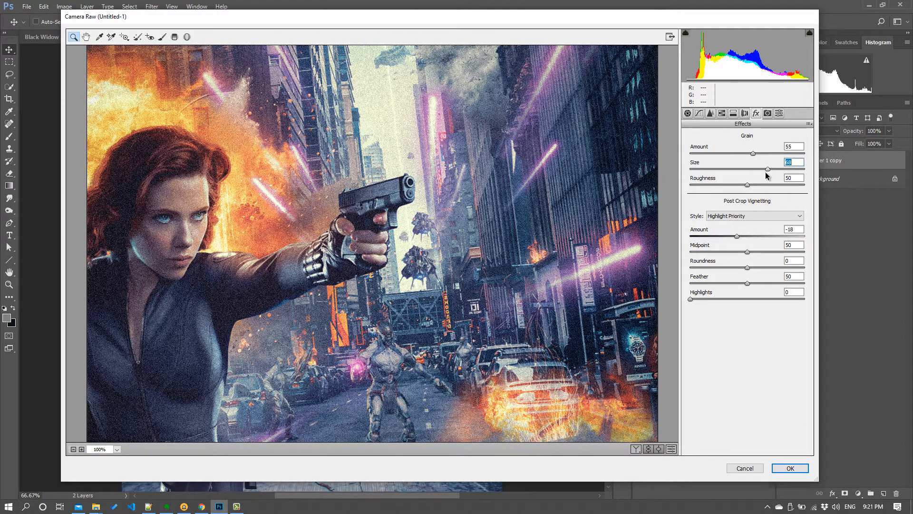
{"action": "left_click_drag", "start_coordinate": [748, 185], "coordinate": [775, 185]}
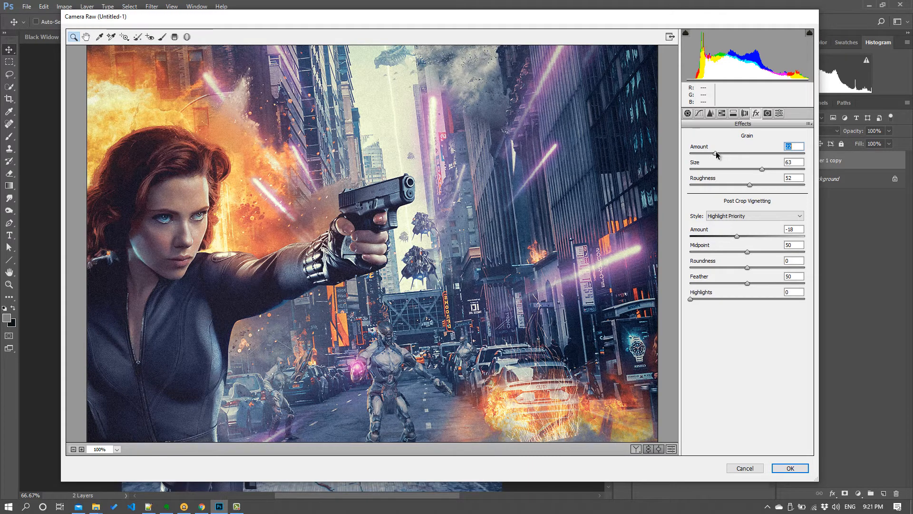
{"action": "left_click_drag", "start_coordinate": [709, 154], "coordinate": [707, 154]}
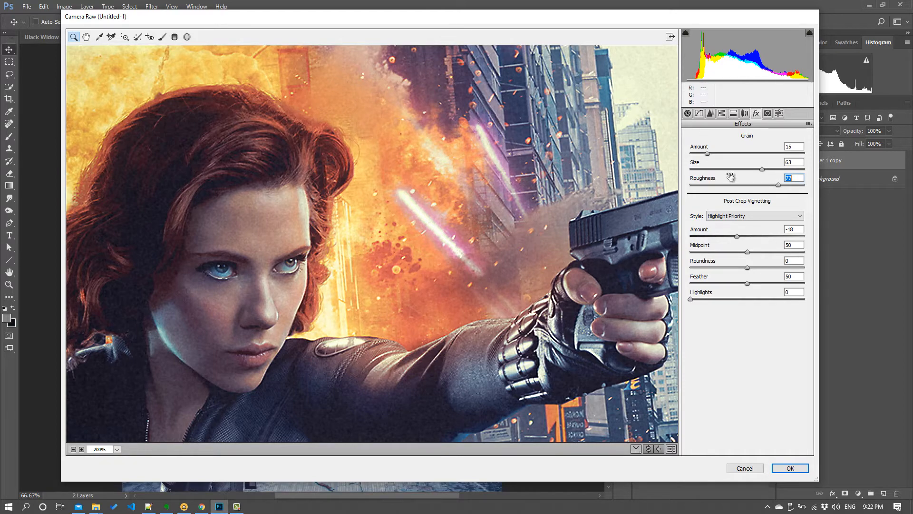
{"action": "left_click_drag", "start_coordinate": [708, 153], "coordinate": [702, 153]}
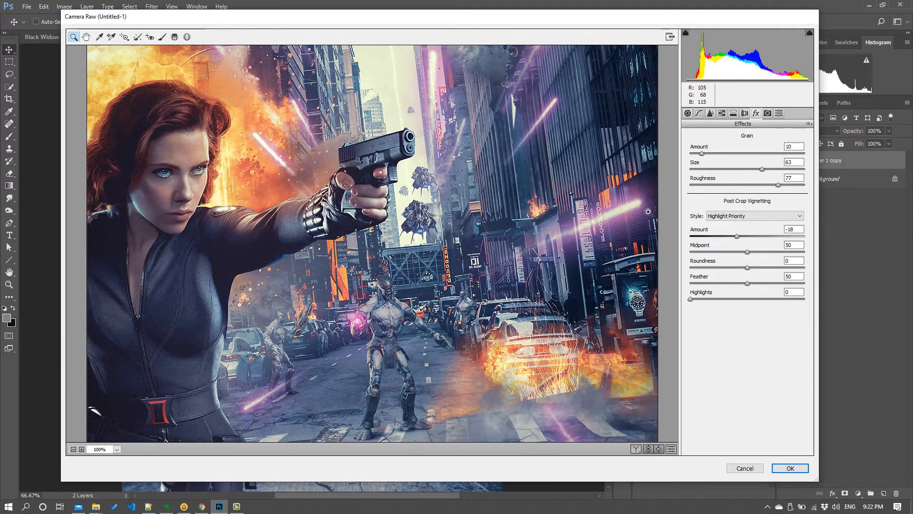
{"action": "mouse_move", "coordinate": [735, 136]}
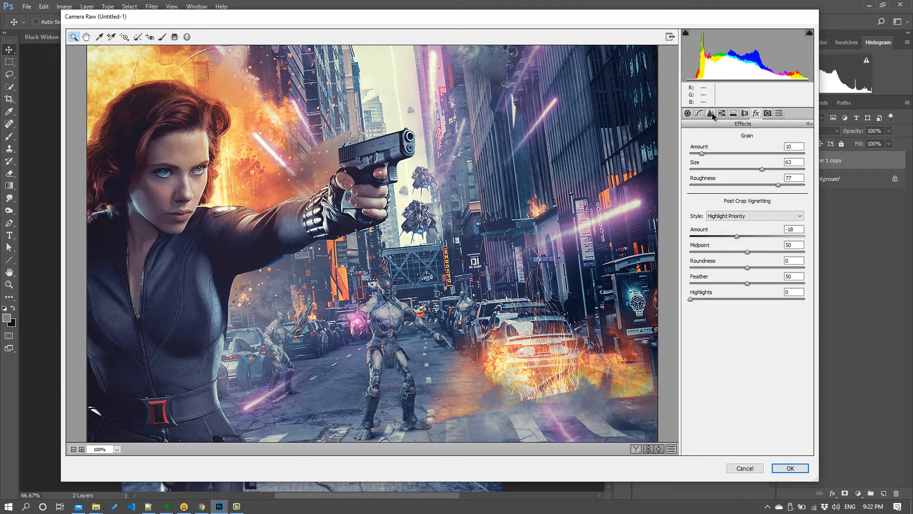
Set Detail sharpening to 27 and luminance noise reduction to 18, then apply Camera Raw.
{"action": "left_click", "coordinate": [709, 113]}
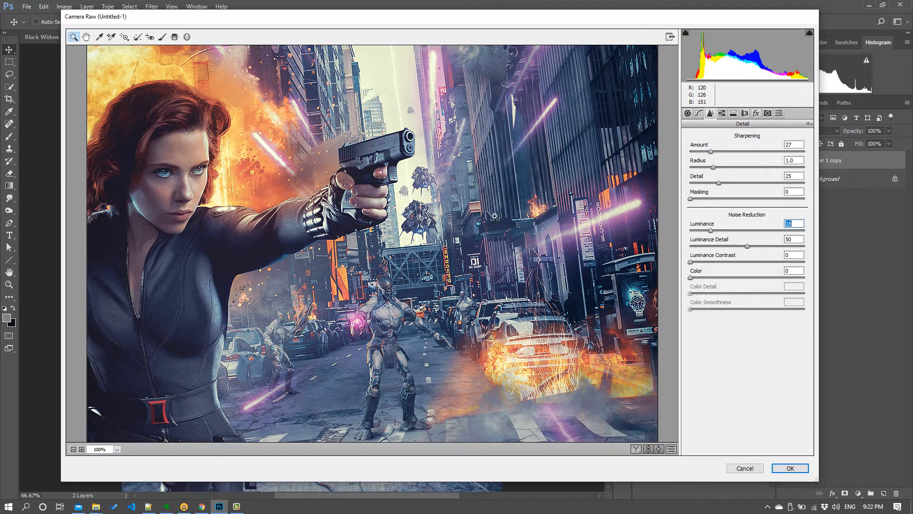
{"action": "mouse_move", "coordinate": [800, 471]}
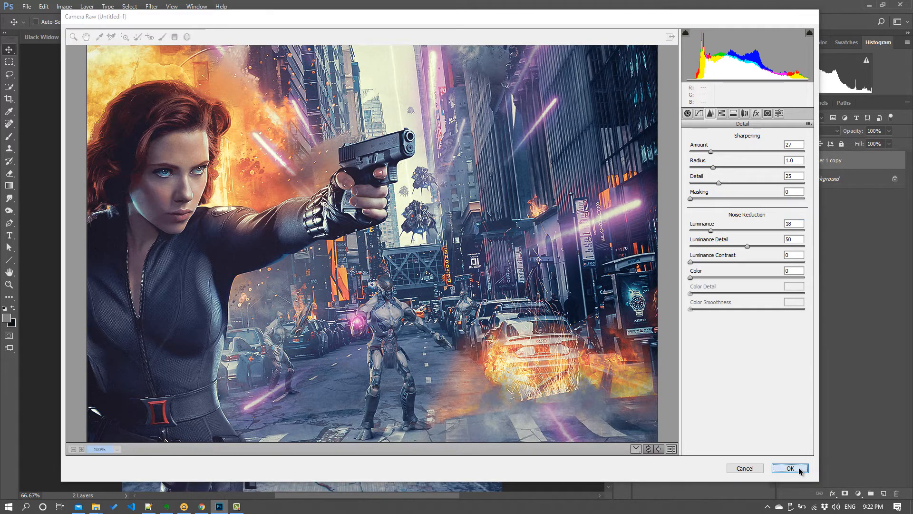
{"action": "left_click", "coordinate": [791, 468]}
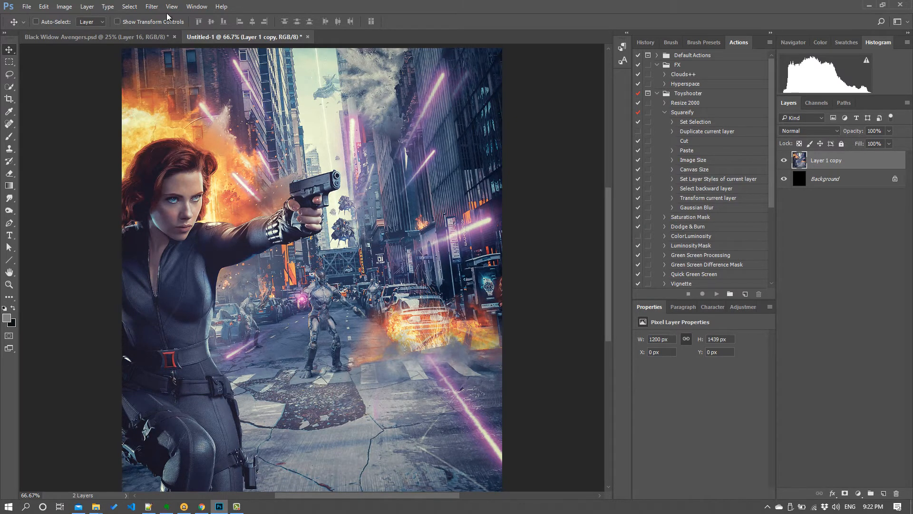
Launch the Lens Correction dialog from the Filter menu.
{"action": "left_click", "coordinate": [151, 6]}
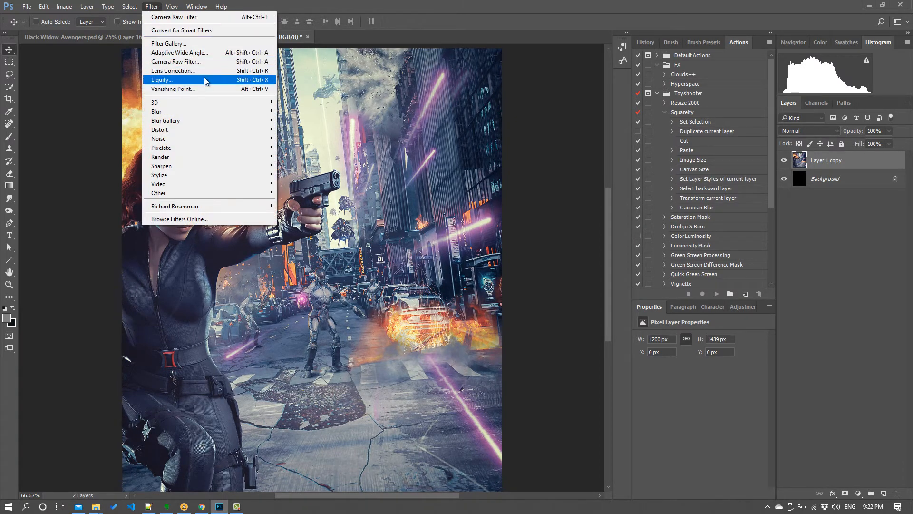
{"action": "left_click", "coordinate": [173, 70]}
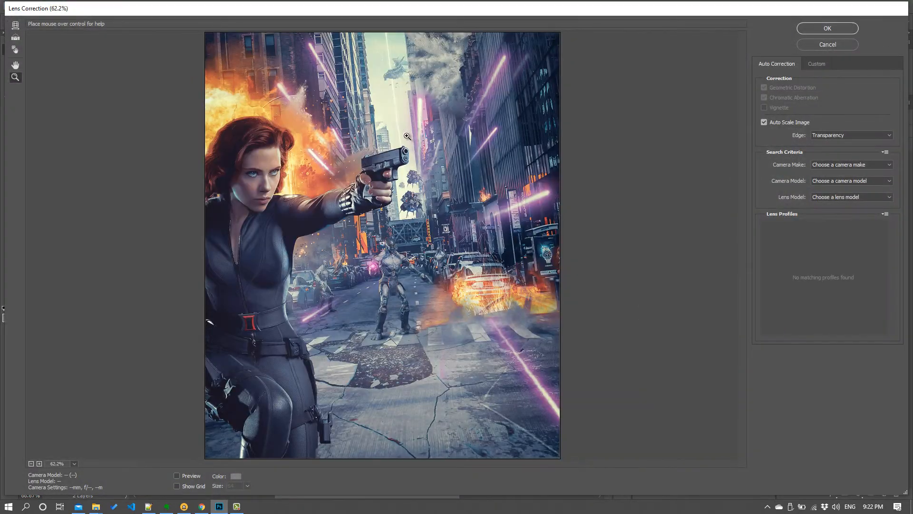
{"action": "mouse_move", "coordinate": [650, 223]}
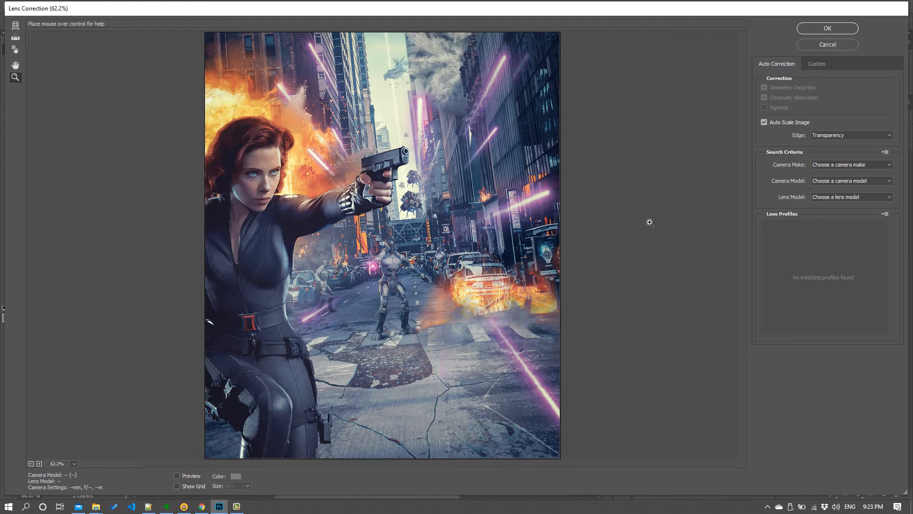
{"action": "mouse_move", "coordinate": [665, 251]}
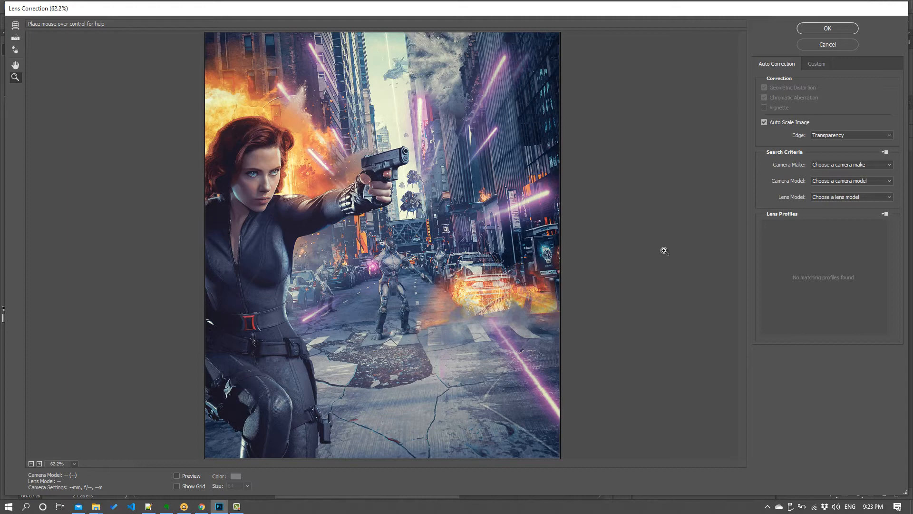
{"action": "mouse_move", "coordinate": [346, 44]}
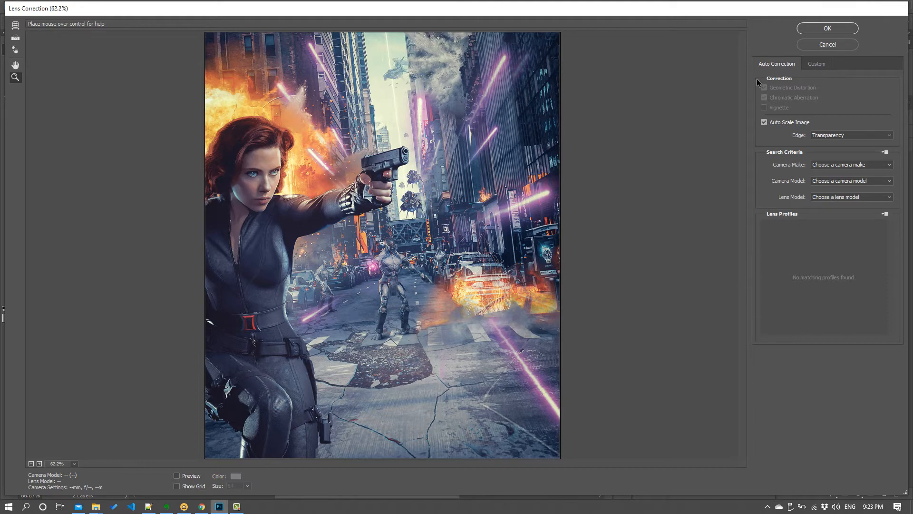
Set Custom red/cyan fringe to +62.70 and green/magenta to +72.22, then apply Lens Correction.
{"action": "left_click", "coordinate": [816, 63]}
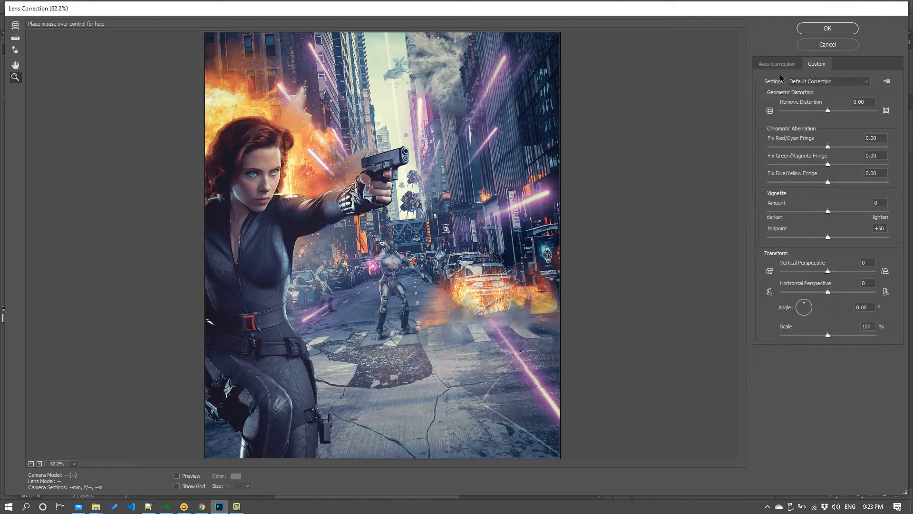
{"action": "mouse_move", "coordinate": [816, 101]}
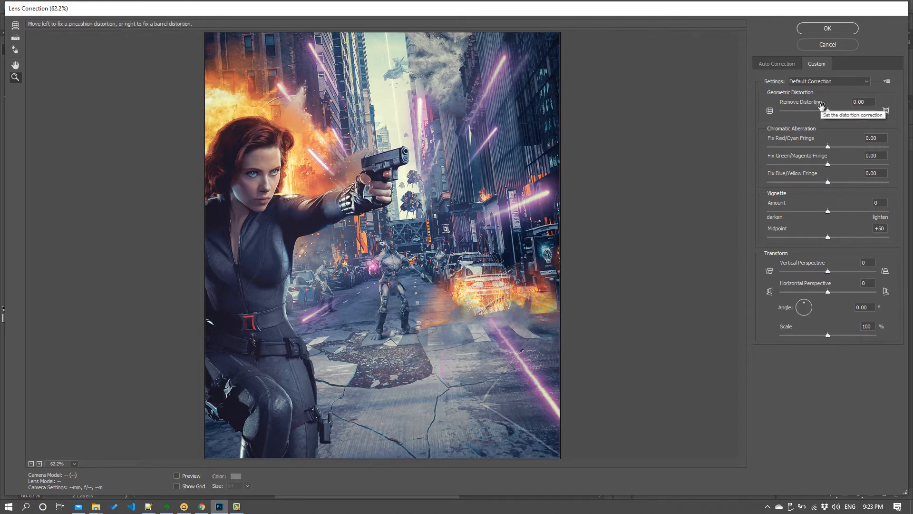
{"action": "mouse_move", "coordinate": [800, 135]}
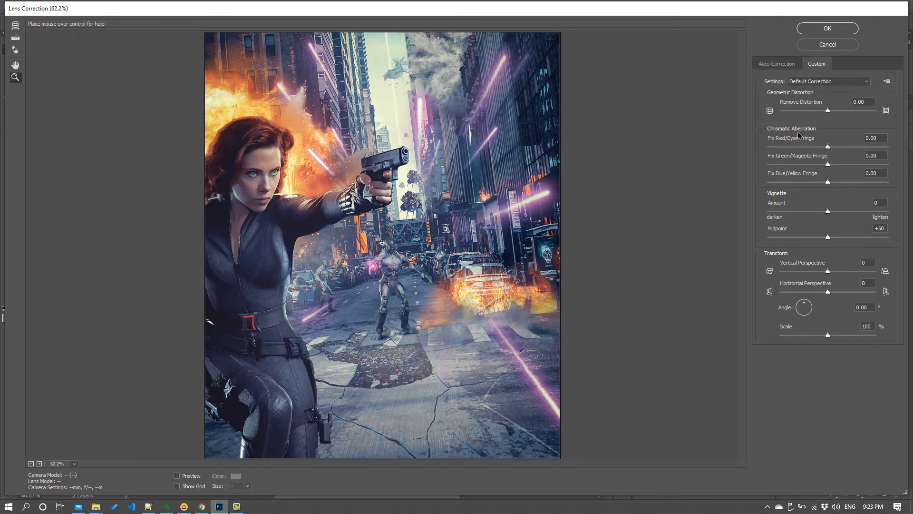
{"action": "mouse_move", "coordinate": [830, 146]}
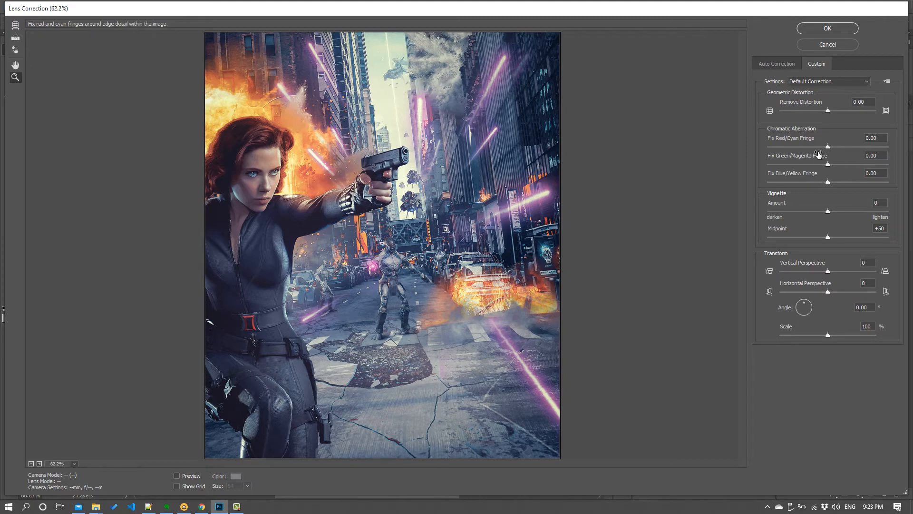
{"action": "mouse_move", "coordinate": [778, 199]}
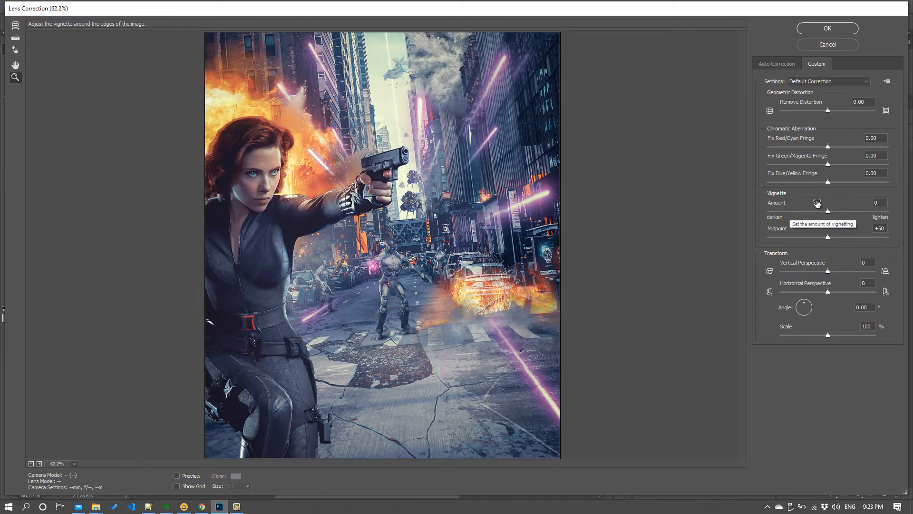
{"action": "mouse_move", "coordinate": [837, 173]}
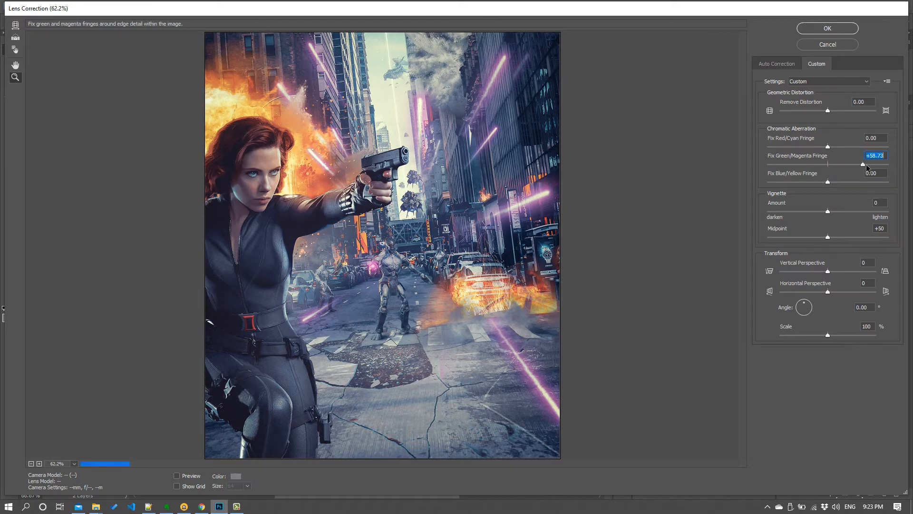
{"action": "left_click_drag", "start_coordinate": [863, 163], "coordinate": [775, 164]}
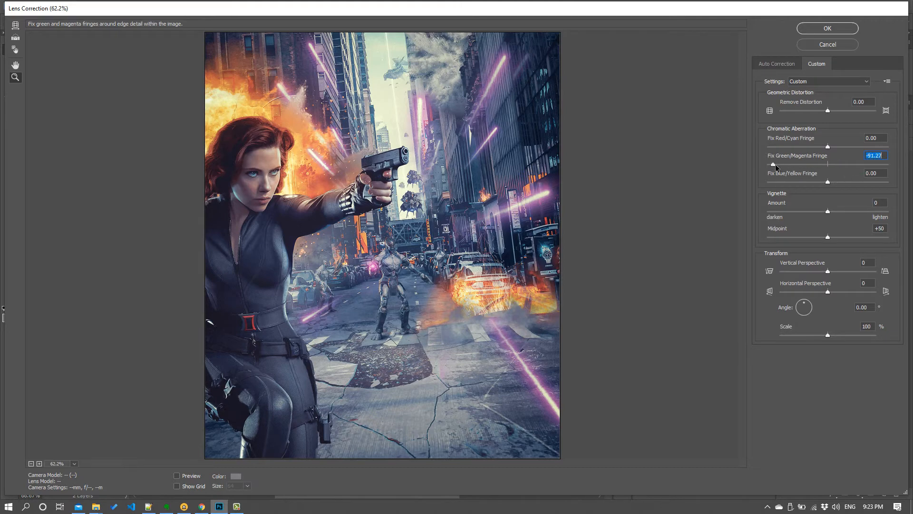
{"action": "left_click_drag", "start_coordinate": [775, 165], "coordinate": [871, 165]}
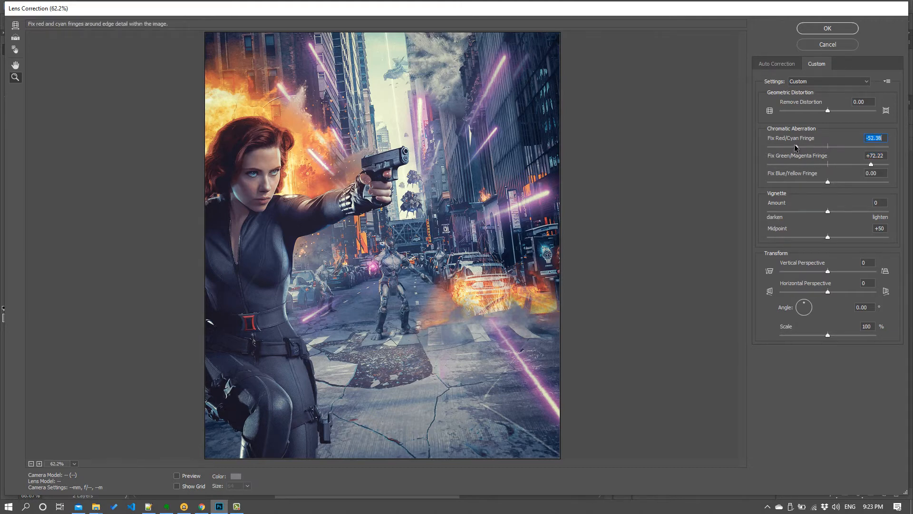
{"action": "left_click_drag", "start_coordinate": [813, 147], "coordinate": [871, 147]}
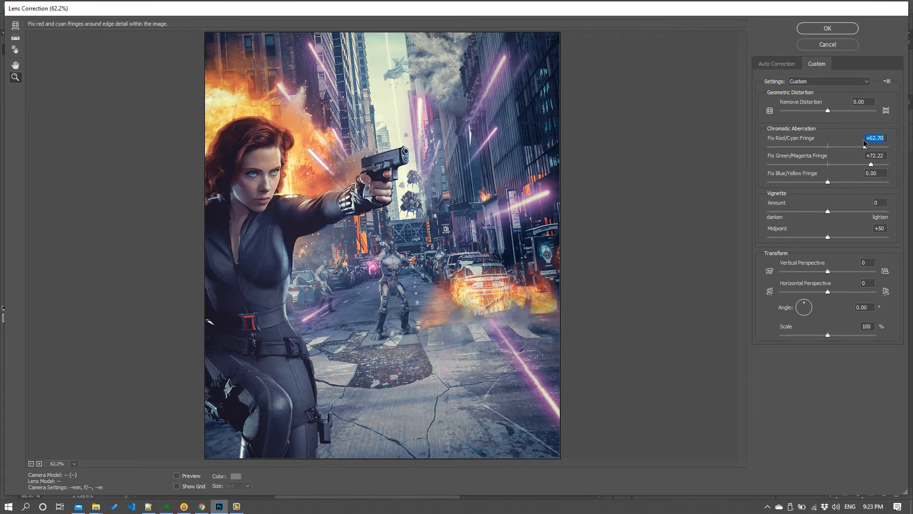
{"action": "mouse_move", "coordinate": [802, 189]}
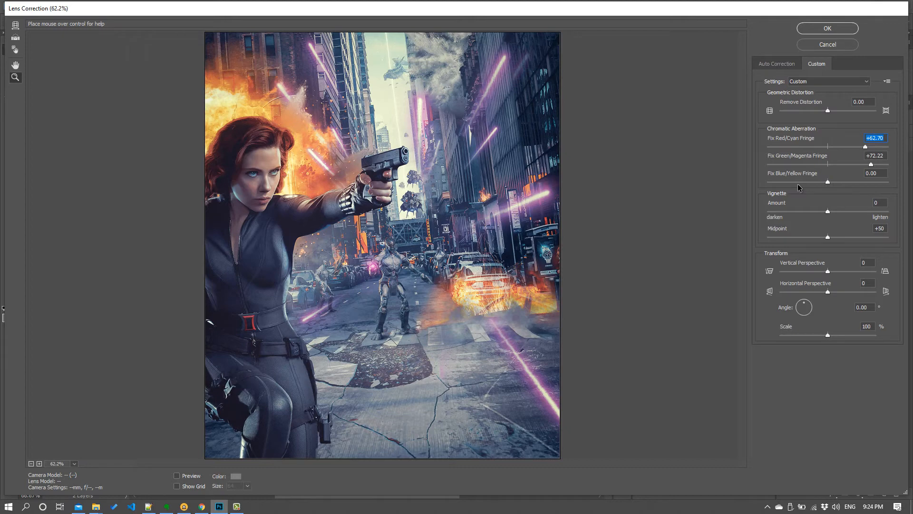
{"action": "mouse_move", "coordinate": [585, 199]}
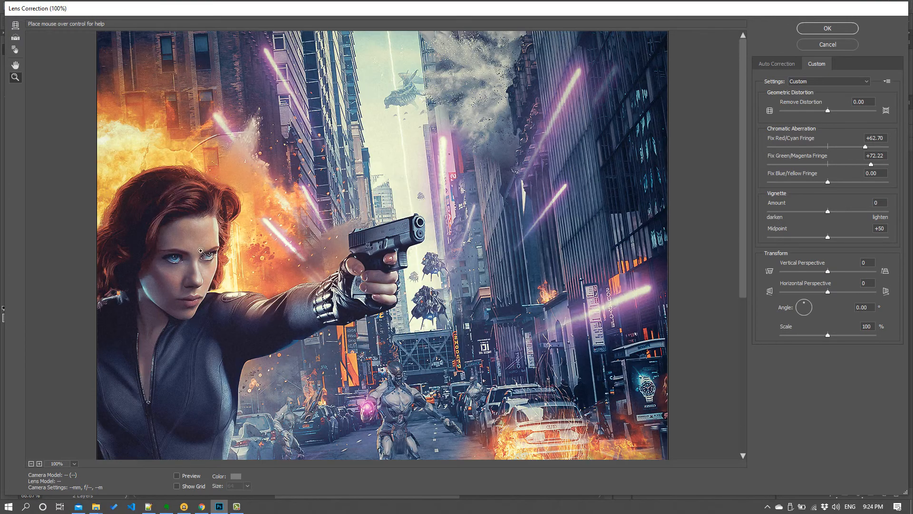
{"action": "mouse_move", "coordinate": [783, 110]}
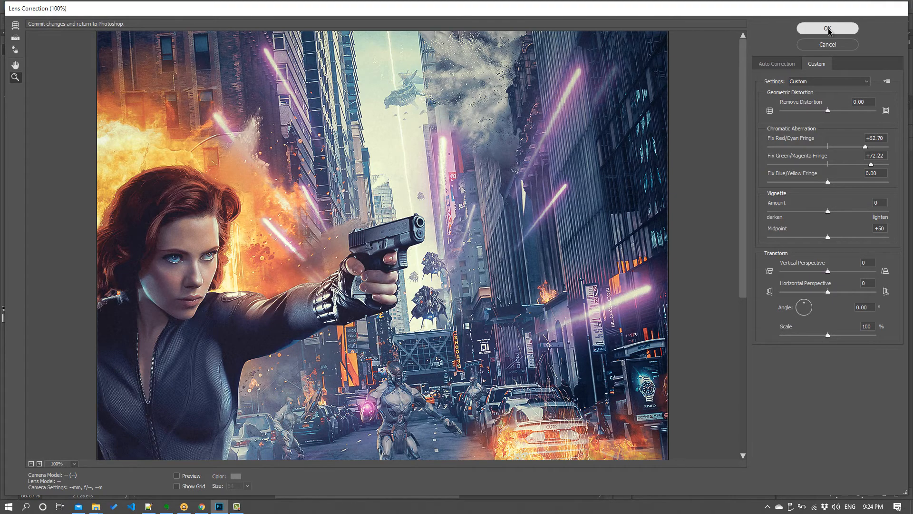
{"action": "left_click", "coordinate": [830, 28]}
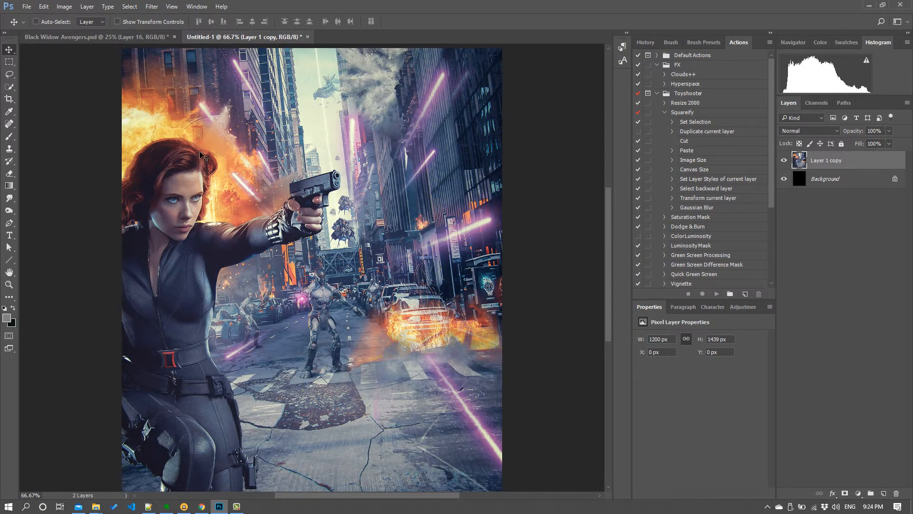
{"action": "mouse_move", "coordinate": [170, 7]}
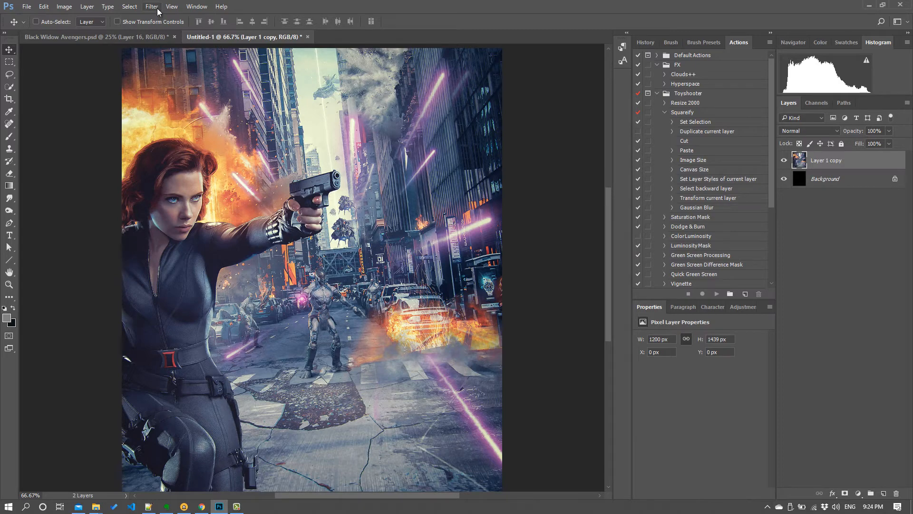
Reopen the Camera Raw Filter and show its Manual lens correction settings.
{"action": "left_click", "coordinate": [148, 6]}
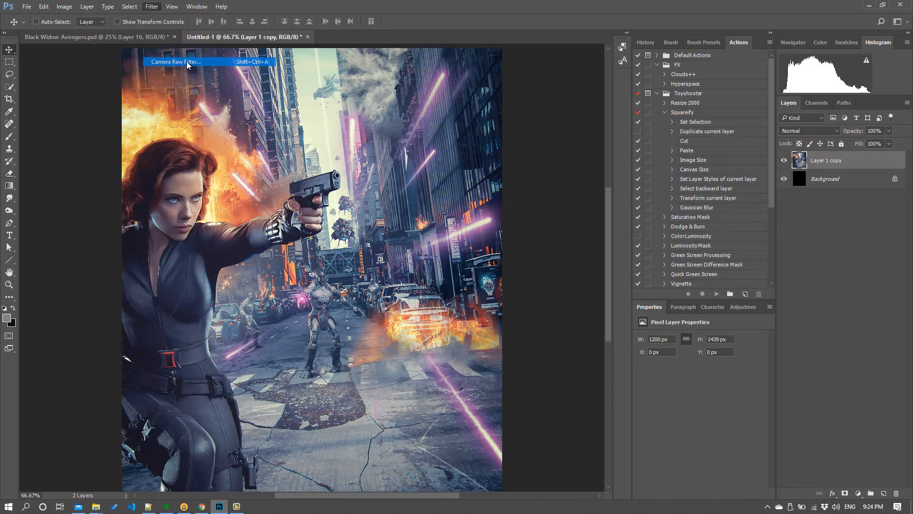
{"action": "left_click", "coordinate": [176, 62]}
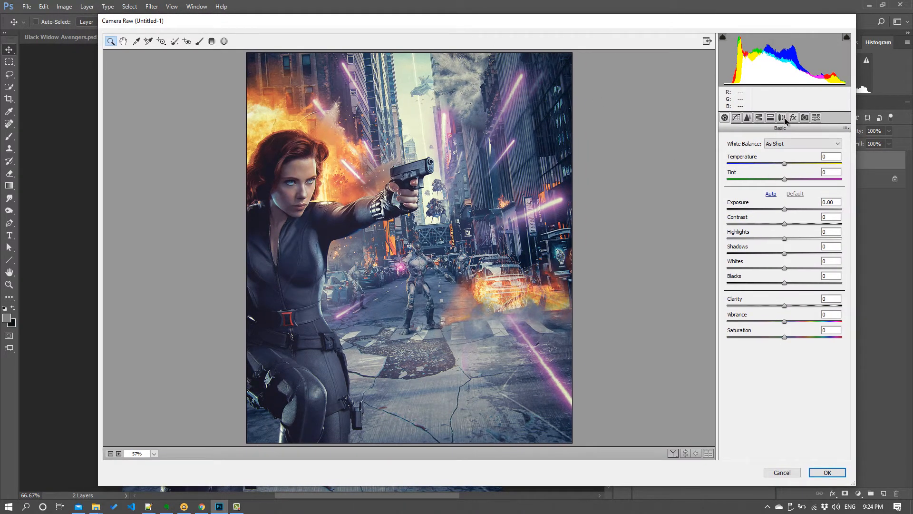
{"action": "left_click", "coordinate": [782, 117]}
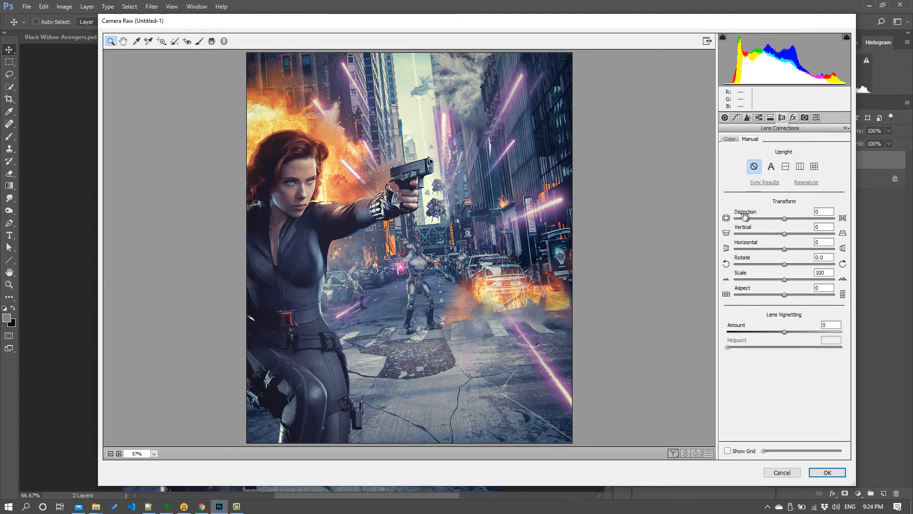
{"action": "mouse_move", "coordinate": [743, 217]}
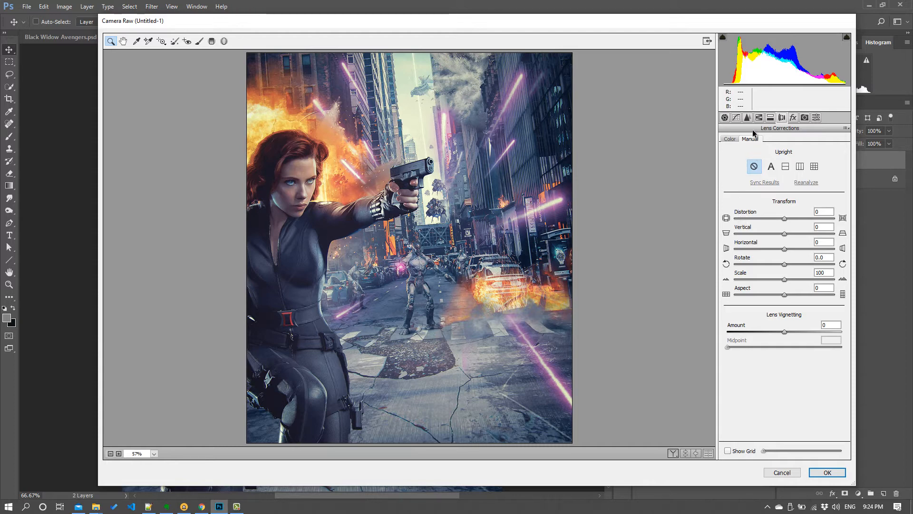
{"action": "mouse_move", "coordinate": [734, 221]}
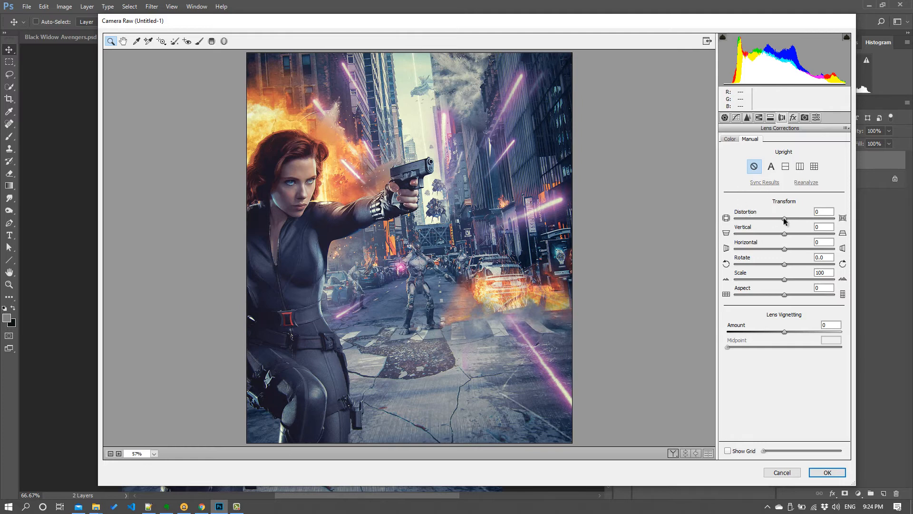
{"action": "mouse_move", "coordinate": [782, 220]}
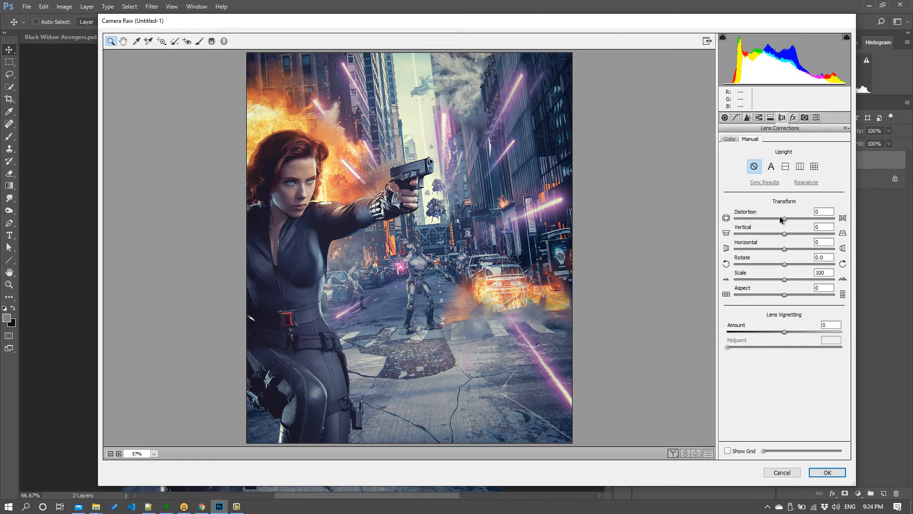
Set lens Distortion to +6 and Scale to 102, then apply the Camera Raw filter.
{"action": "left_click_drag", "start_coordinate": [784, 219], "coordinate": [786, 218]}
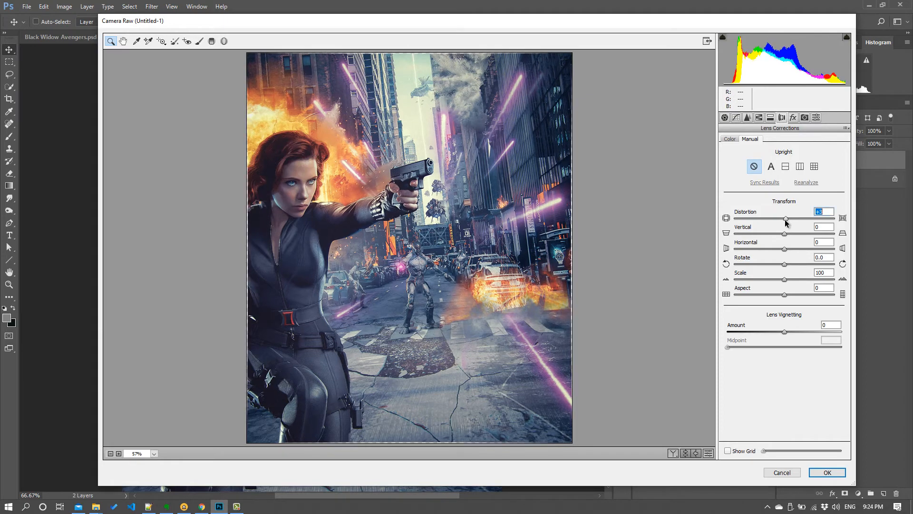
{"action": "left_click_drag", "start_coordinate": [786, 218], "coordinate": [796, 219]}
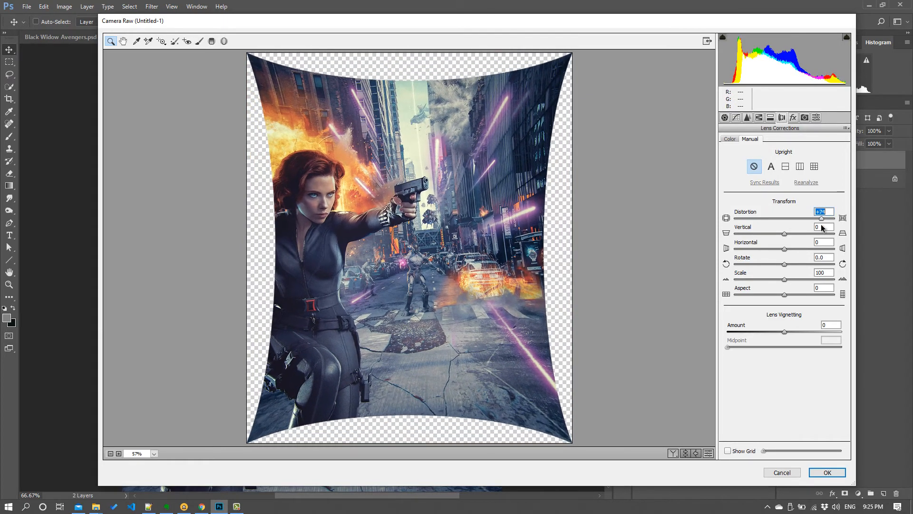
{"action": "left_click_drag", "start_coordinate": [830, 218], "coordinate": [798, 218]}
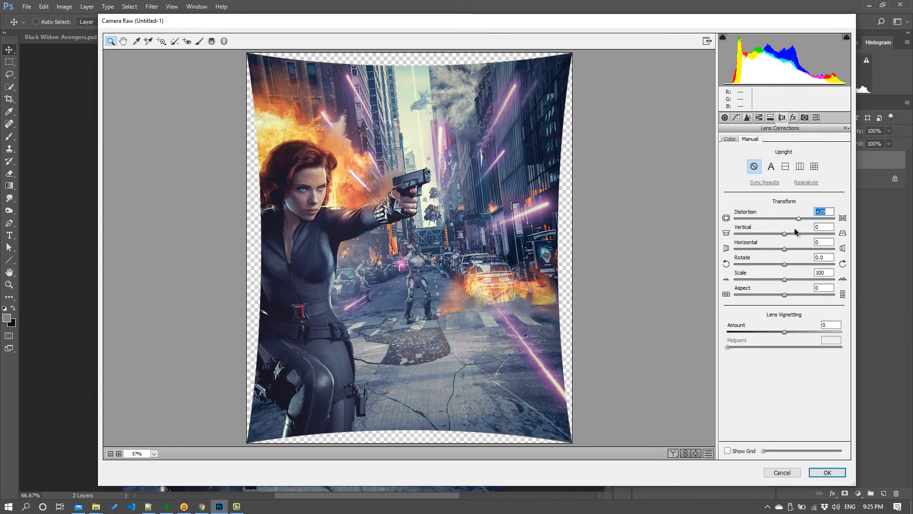
{"action": "left_click_drag", "start_coordinate": [800, 218], "coordinate": [789, 218]}
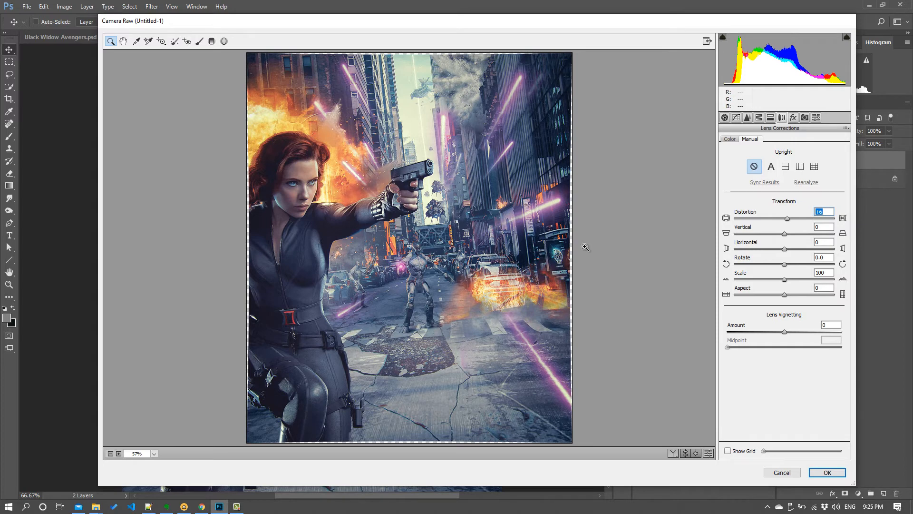
{"action": "mouse_move", "coordinate": [415, 437]}
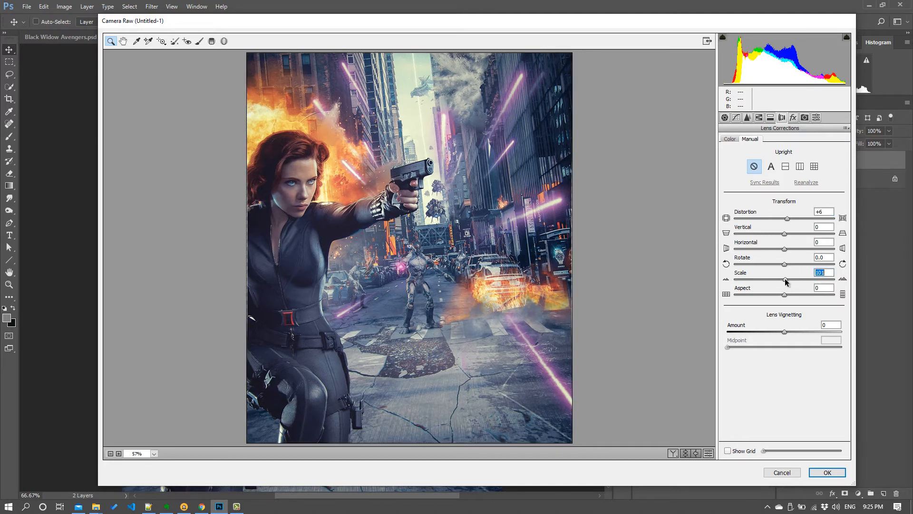
{"action": "left_click_drag", "start_coordinate": [784, 280], "coordinate": [788, 280]}
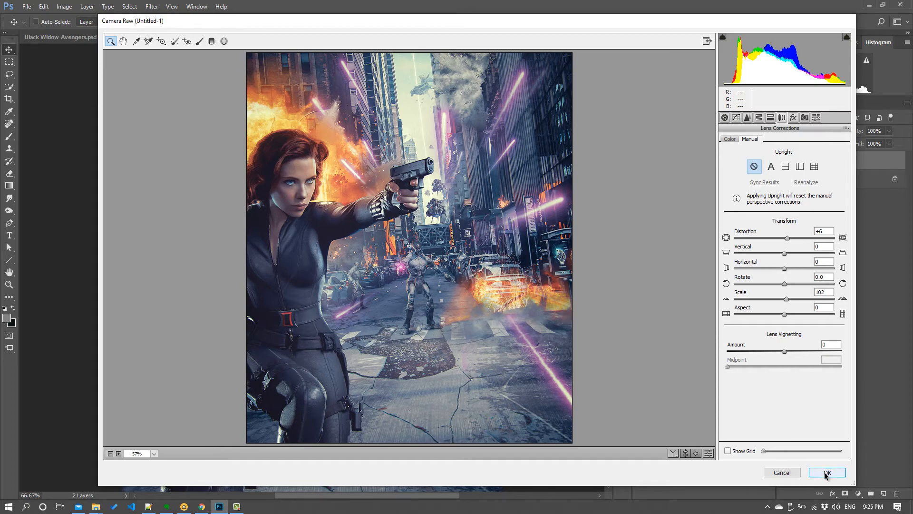
{"action": "left_click", "coordinate": [828, 472]}
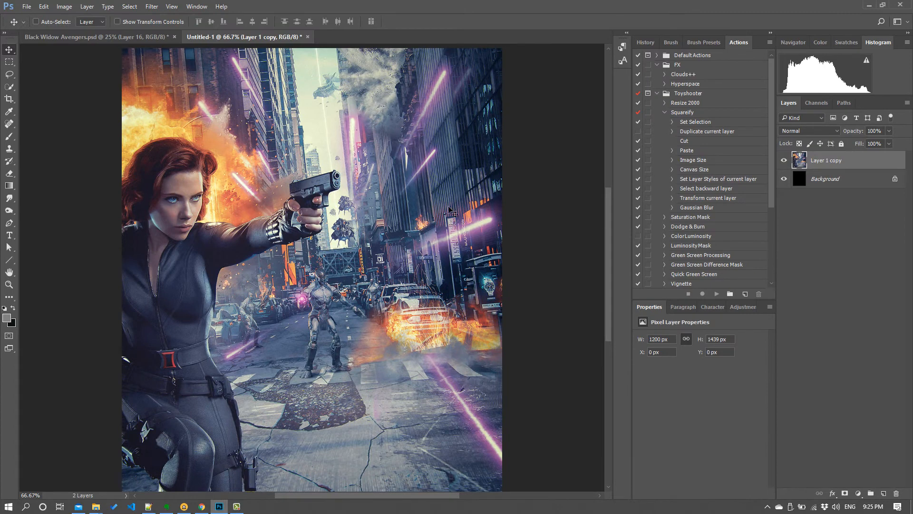